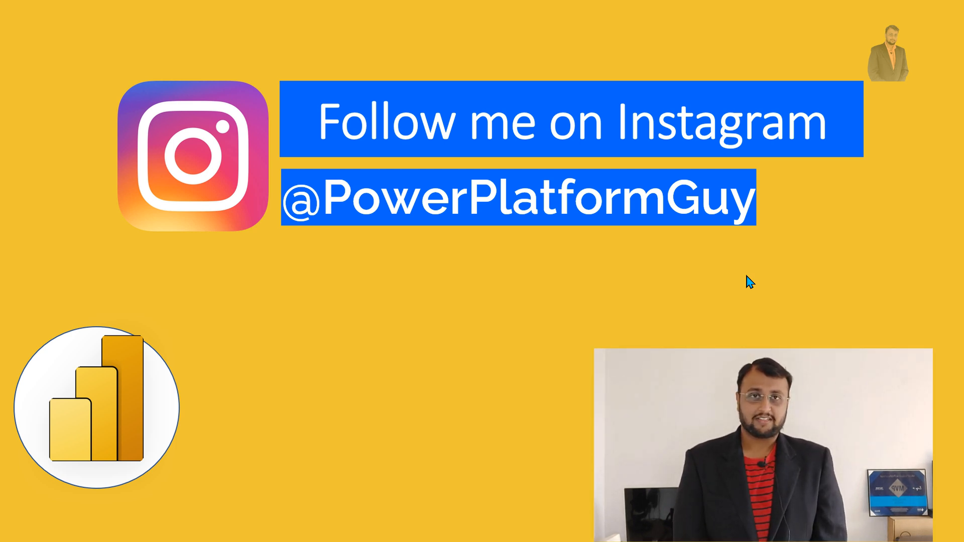
mouse_move(524, 359)
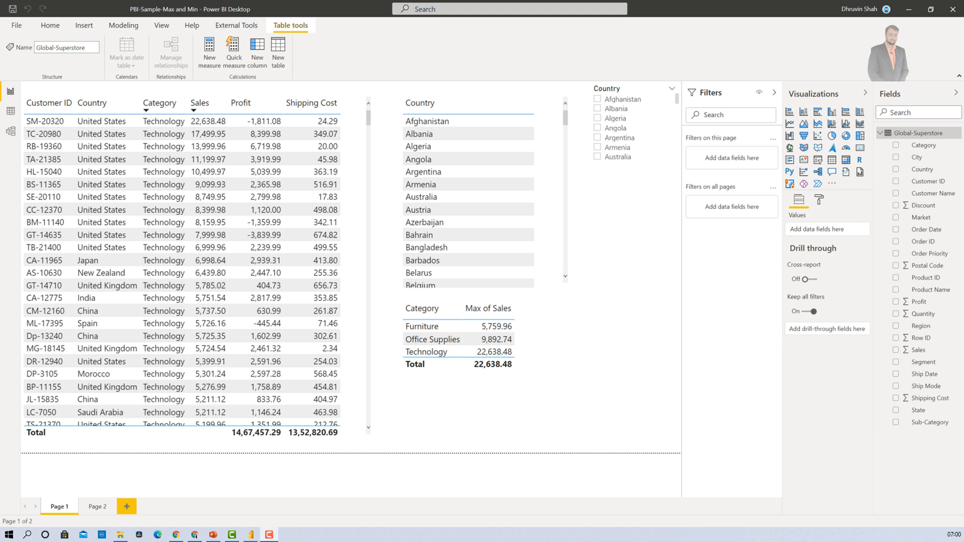
mouse_move(142, 146)
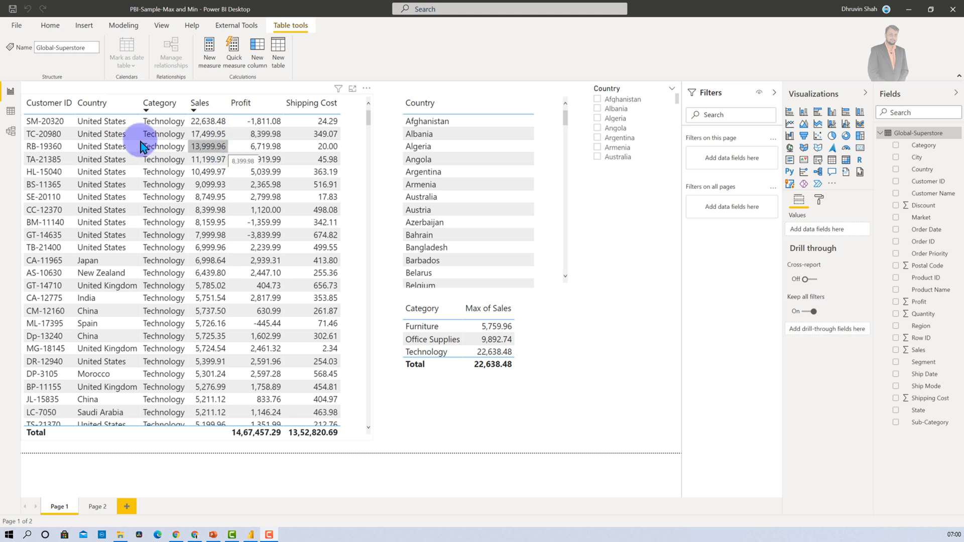
mouse_move(279, 123)
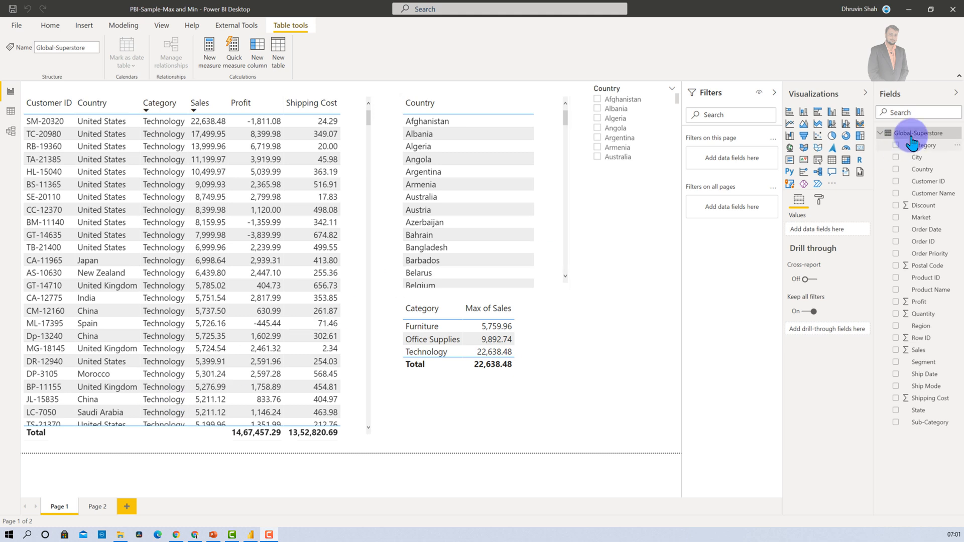
mouse_move(847, 147)
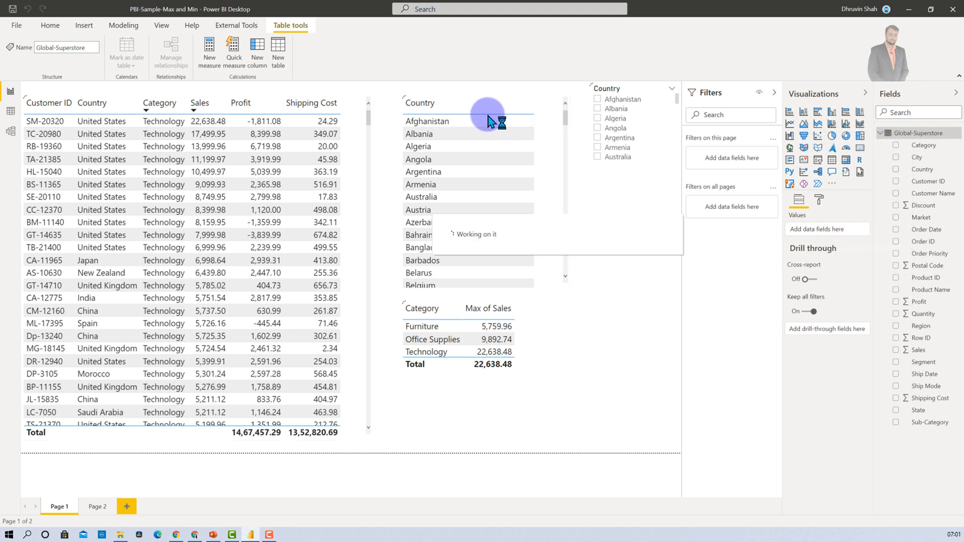
Create the measure Max Sale = MAX('Global-Superstore'[Sales]).
click(210, 50)
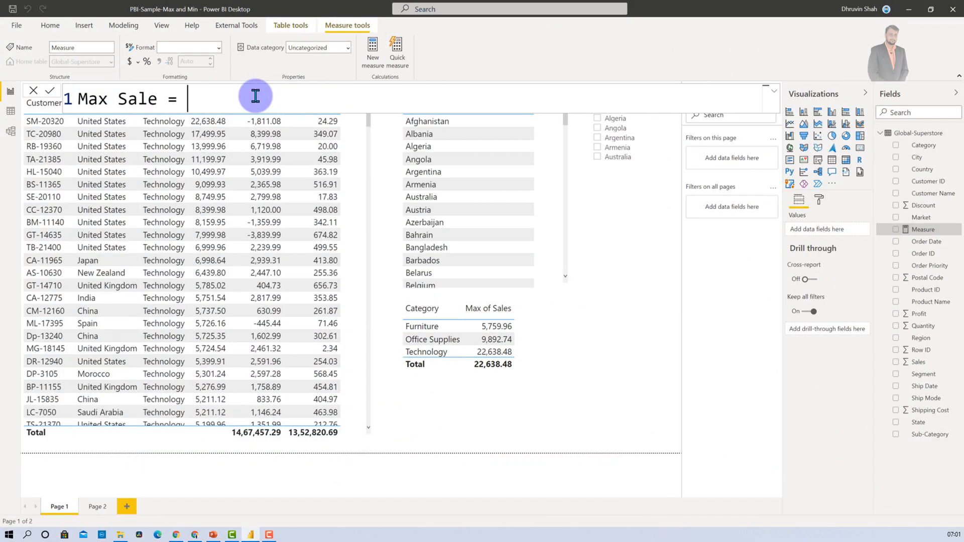
text(Ma)
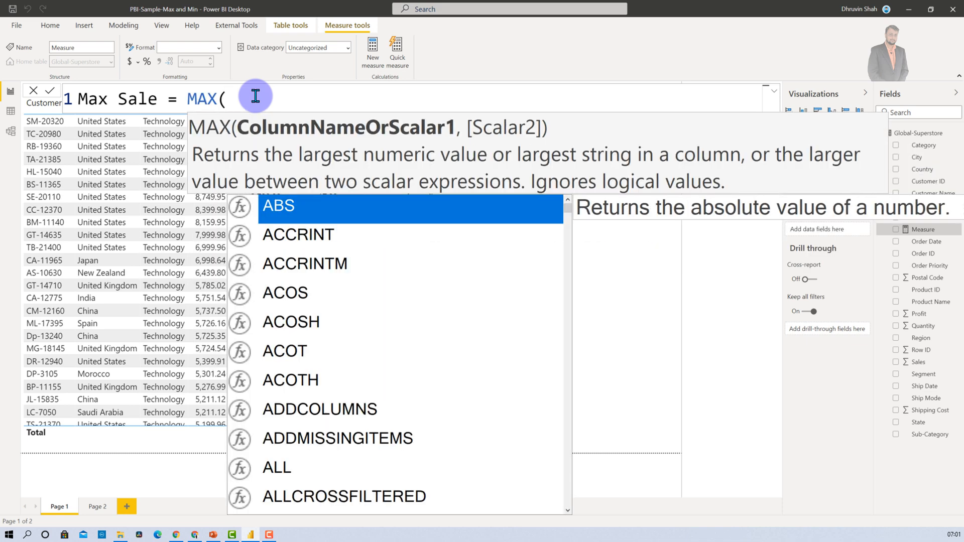
text(sale)
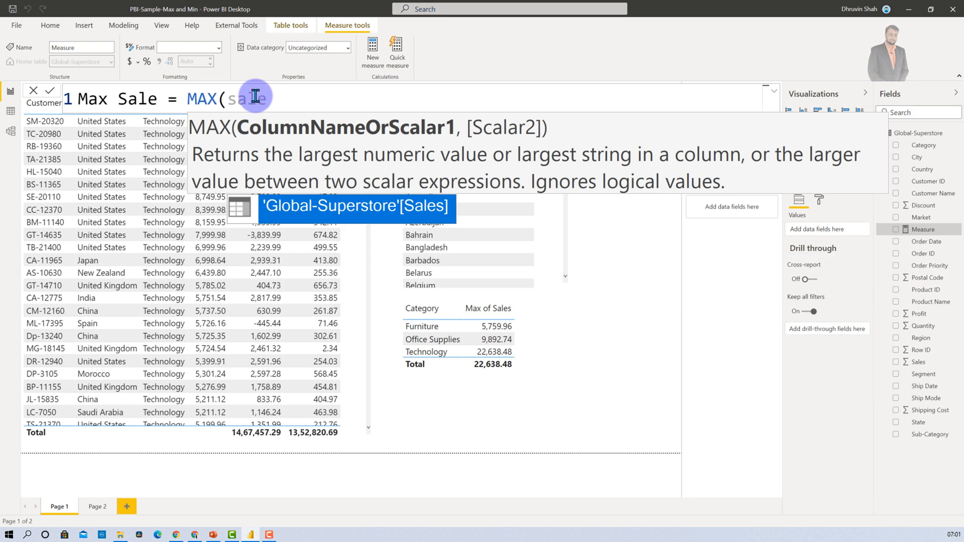
click(356, 208)
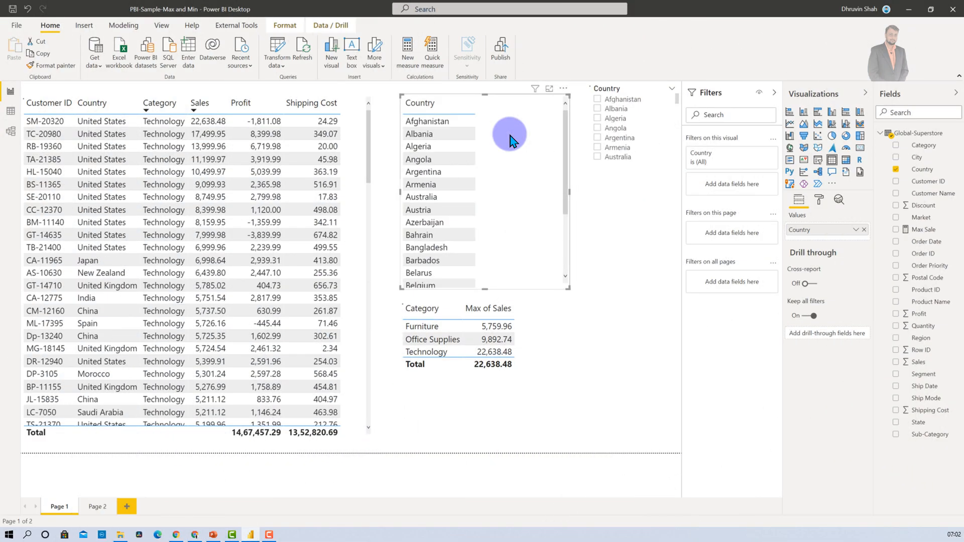
mouse_move(522, 177)
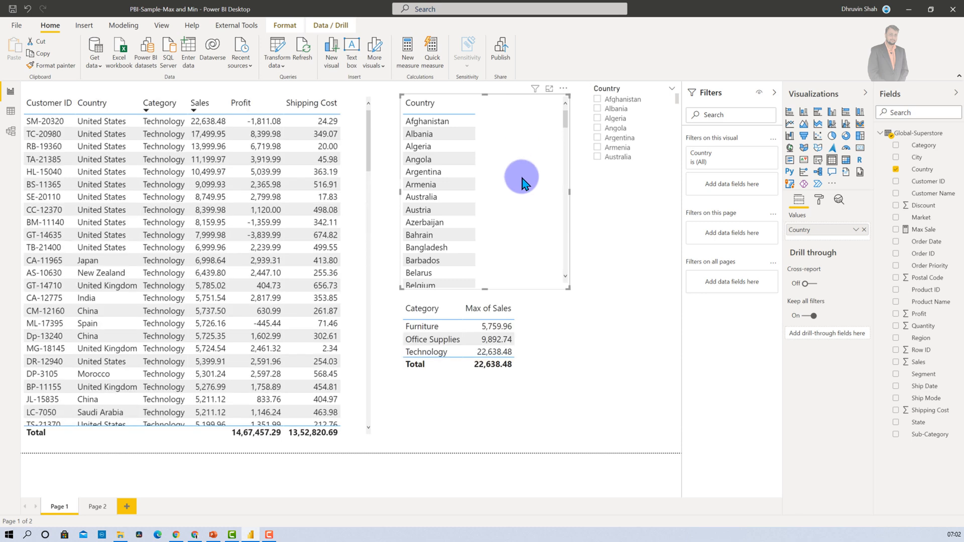
mouse_move(457, 107)
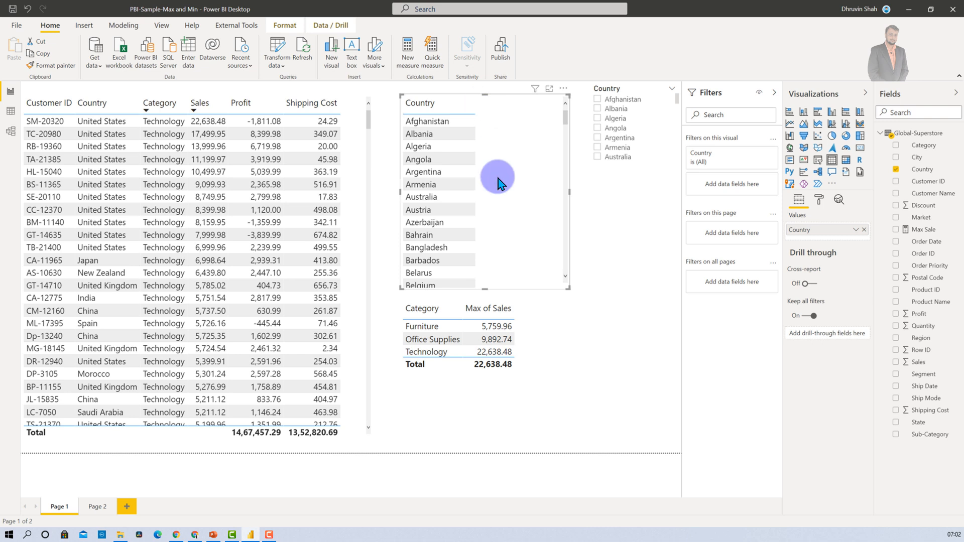
mouse_move(896, 234)
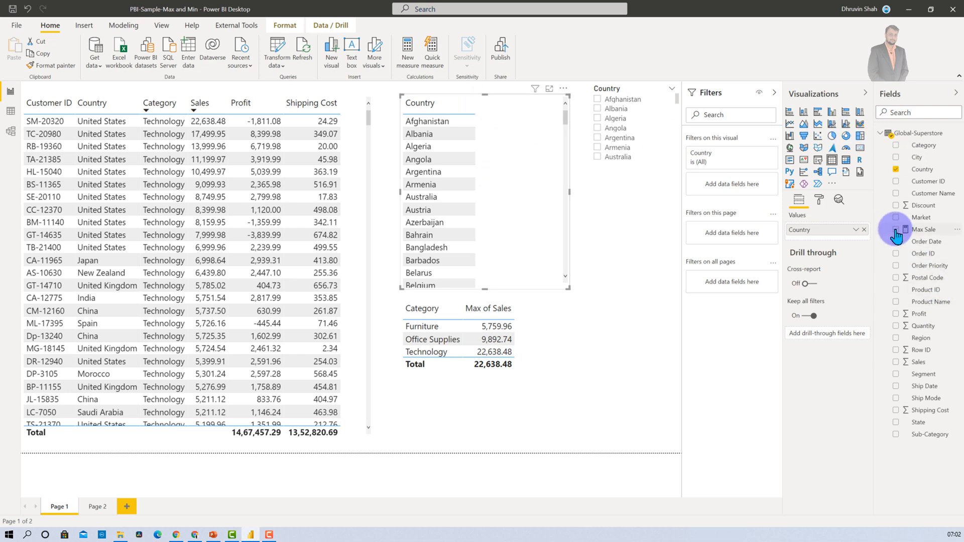
Tick Max Sale so the country table lists each country's highest sale.
click(896, 229)
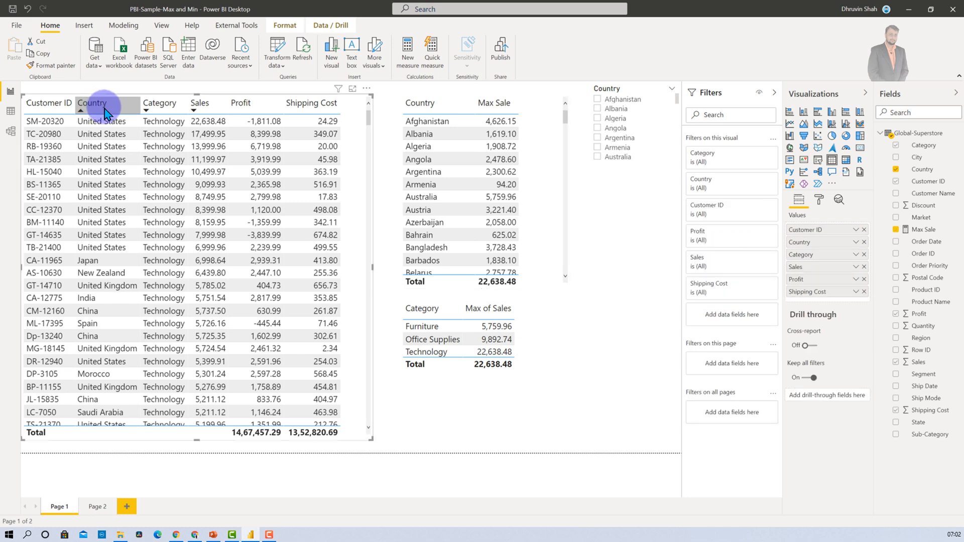
Sort the customer table by Country then Sales descending and mark Albania's top sale, 1,619.10.
click(92, 103)
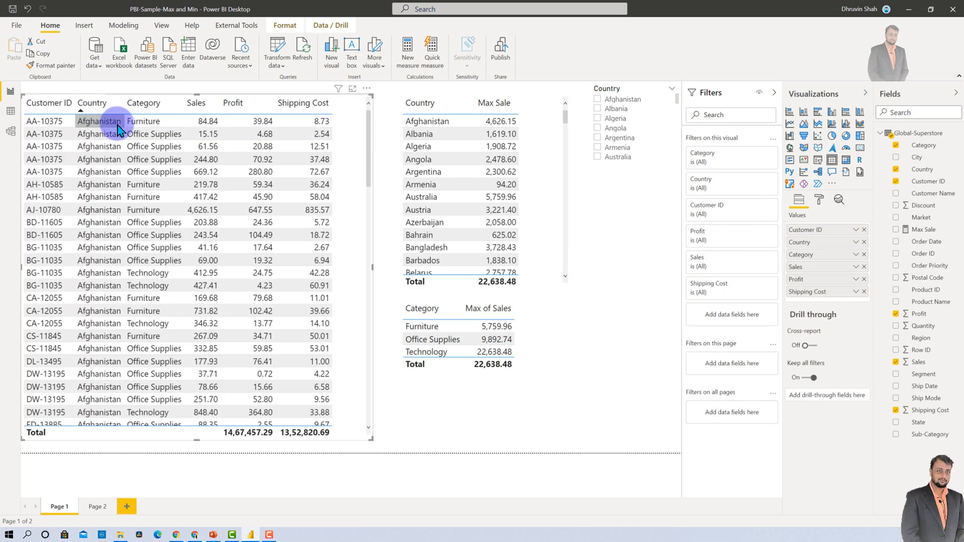
mouse_move(197, 102)
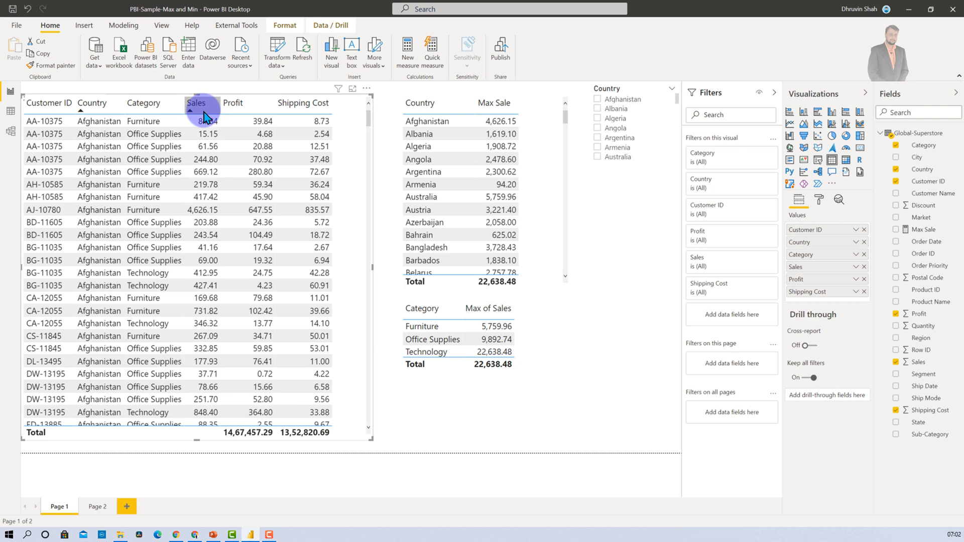
click(197, 102)
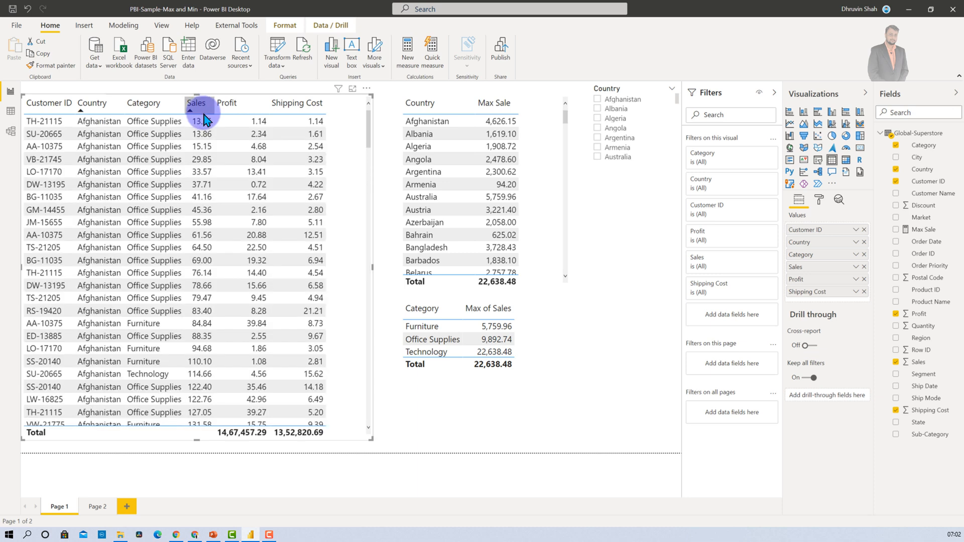
click(197, 102)
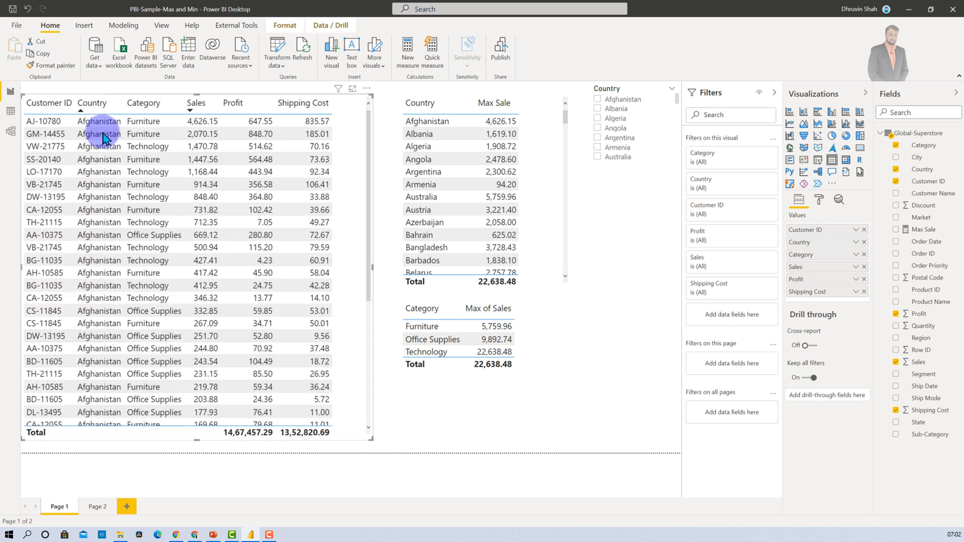
click(205, 121)
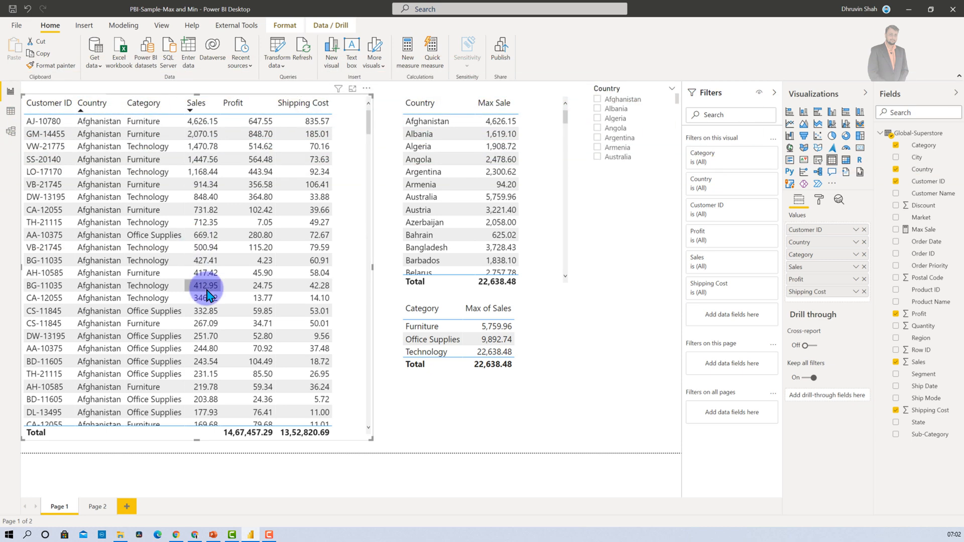
scroll(down, 3)
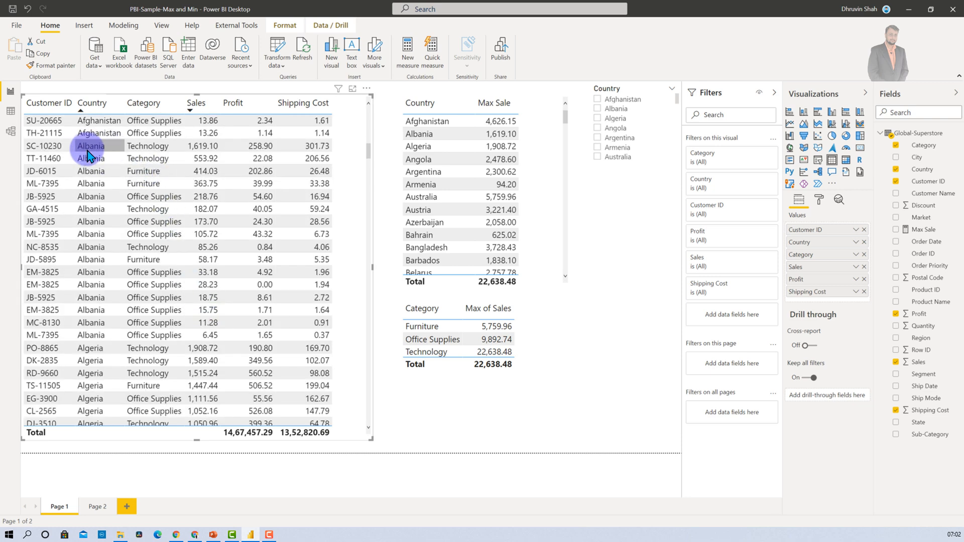
click(195, 146)
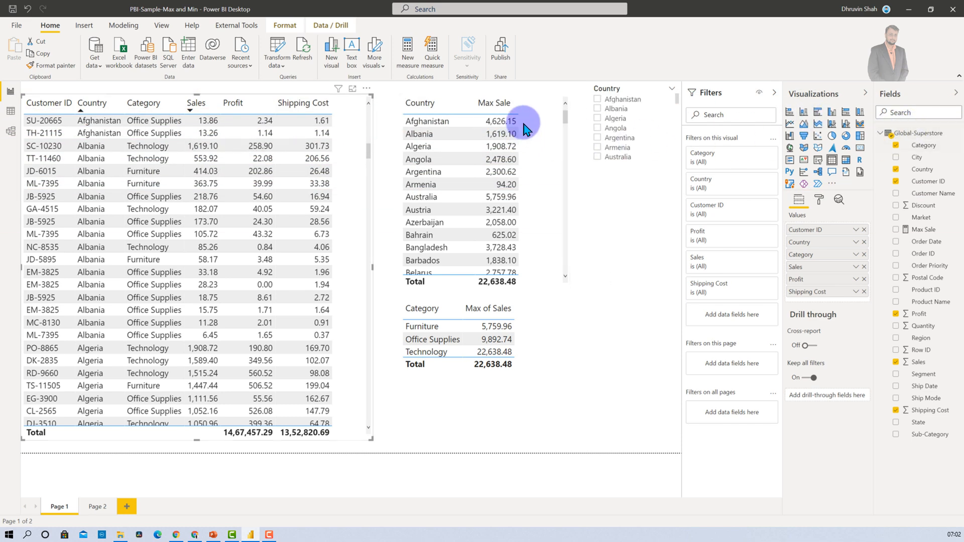
mouse_move(553, 151)
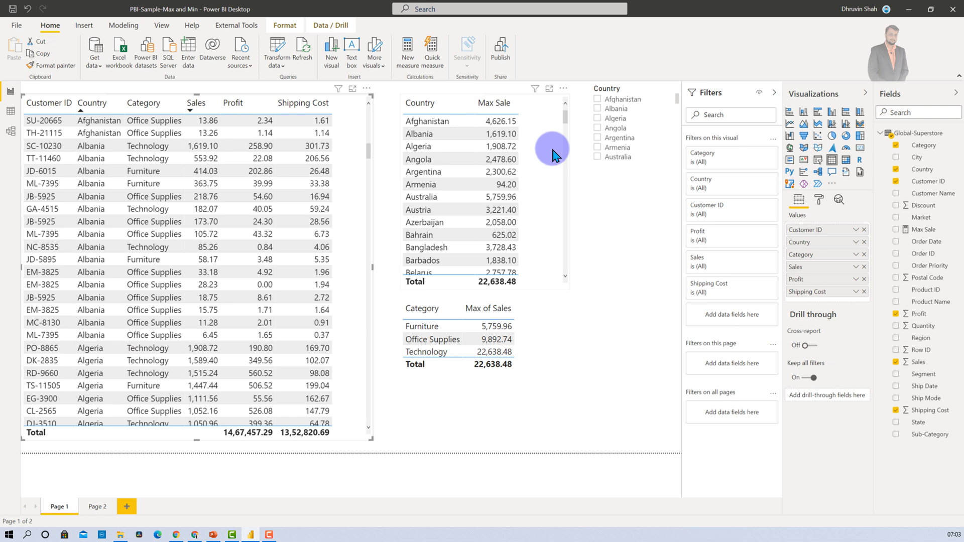
mouse_move(926, 230)
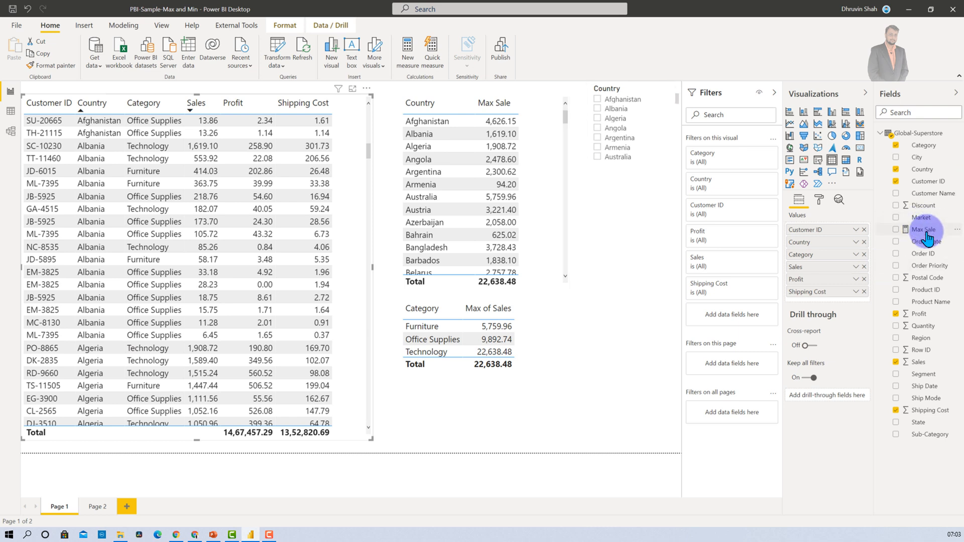
mouse_move(923, 230)
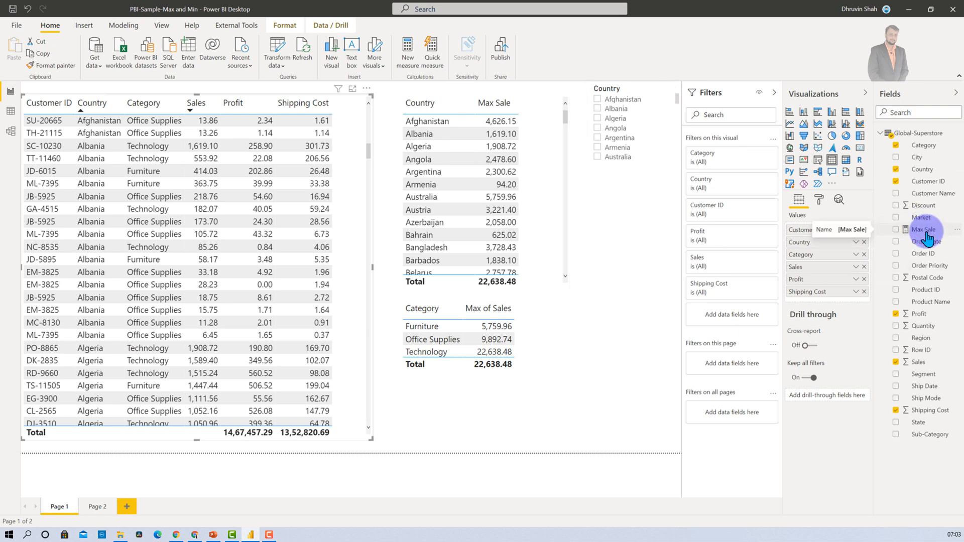
click(923, 229)
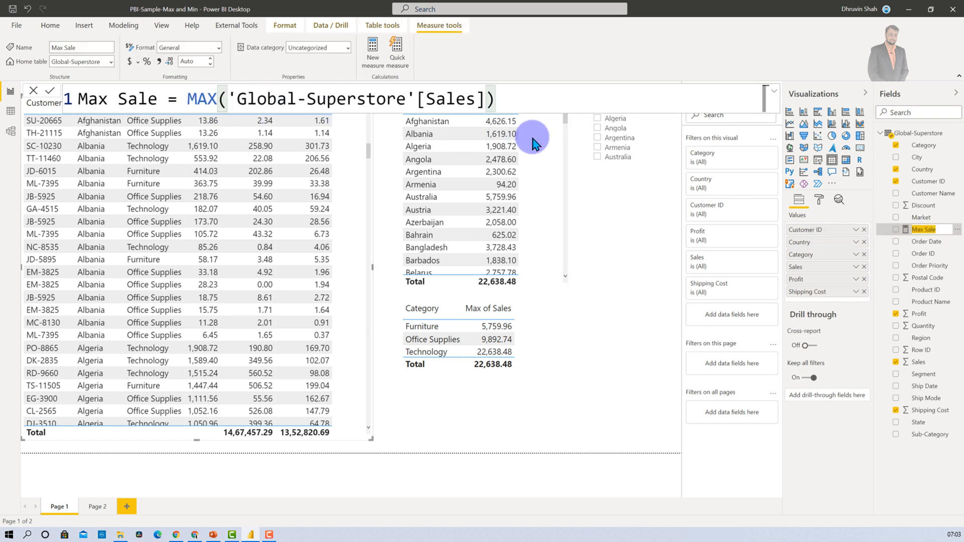
mouse_move(643, 267)
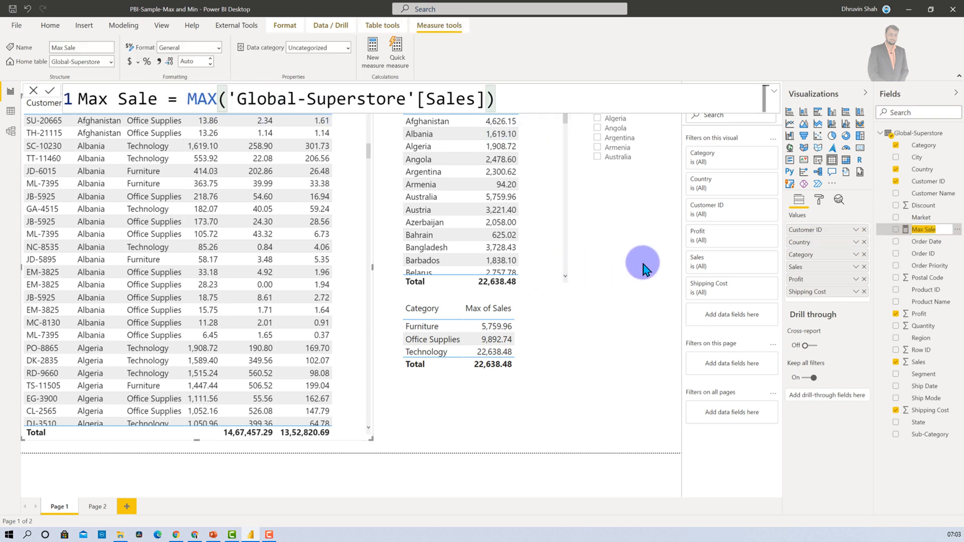
mouse_move(633, 92)
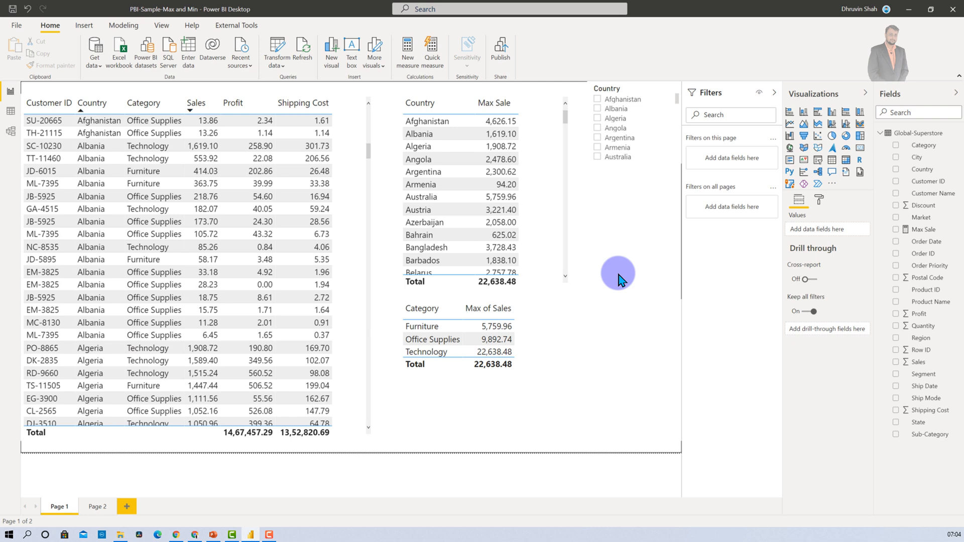
mouse_move(608, 293)
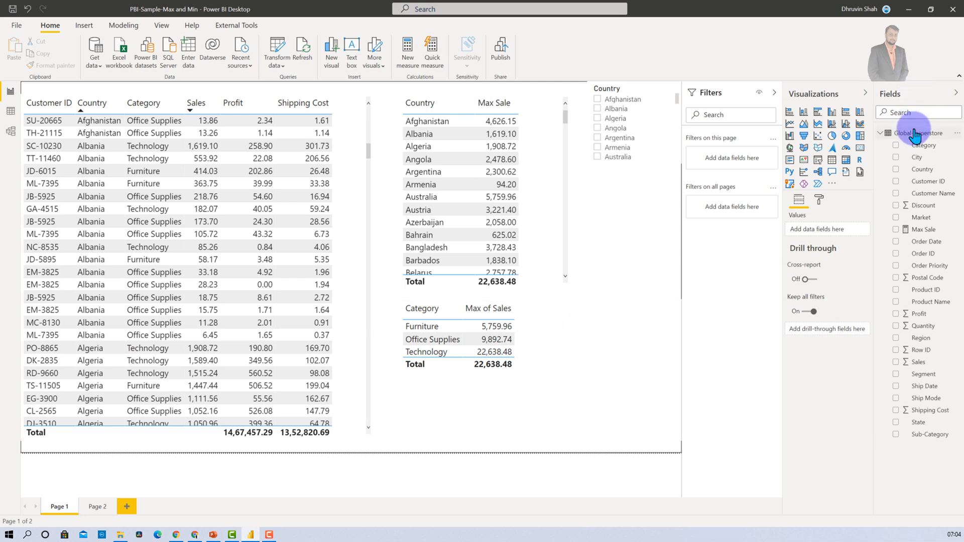
Create MAXX USA = MAXX(FILTER('Global-Superstore',[Country] = "United States"),[Sales]).
right_click(916, 132)
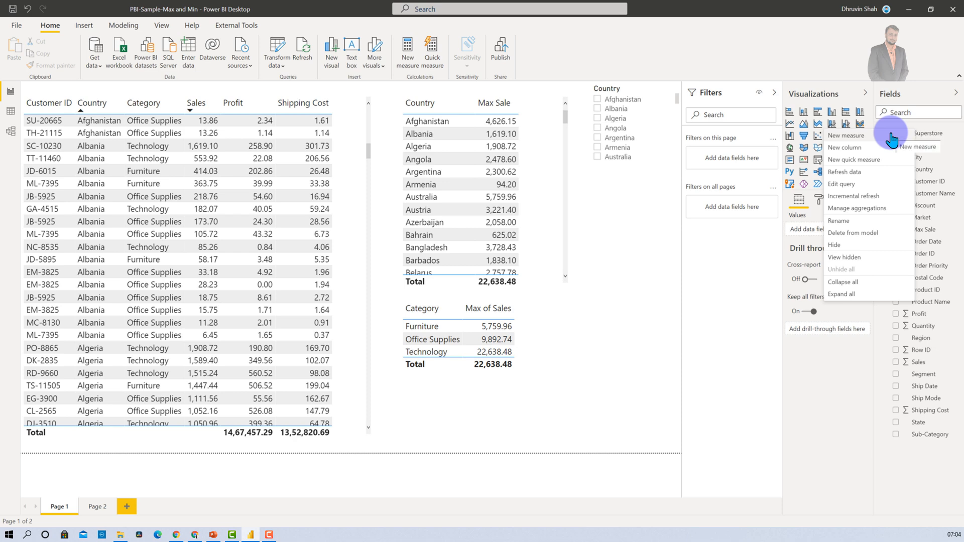
click(854, 135)
text(MAXX USA =)
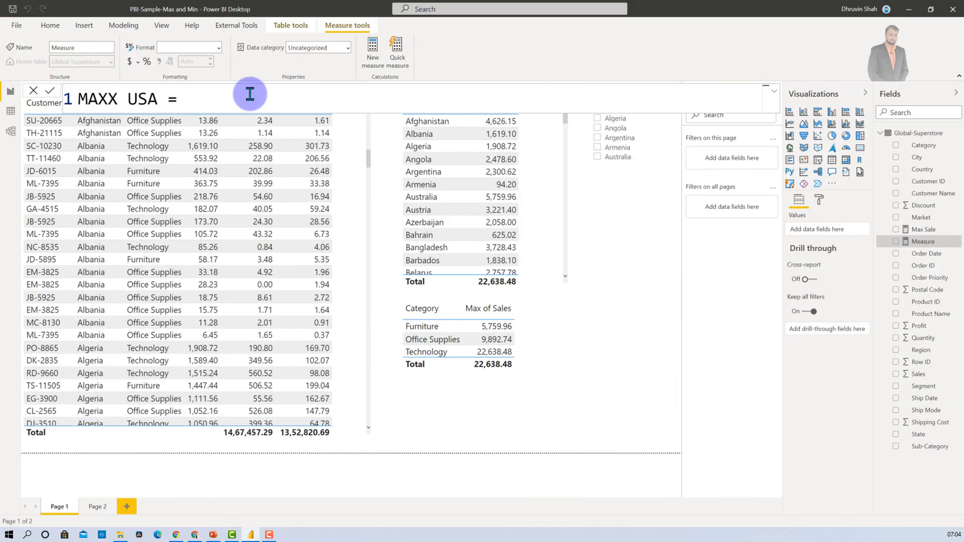
text(Max)
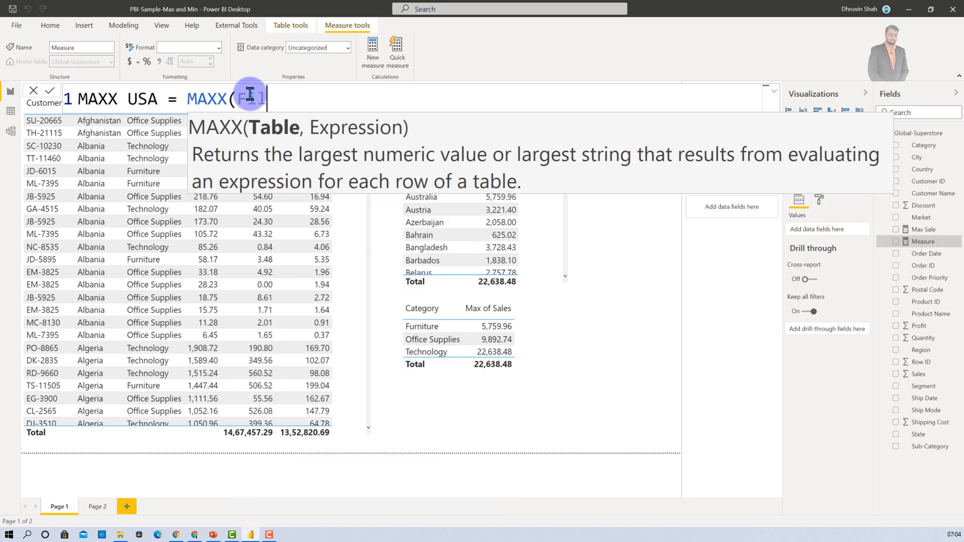
text(FILTER()
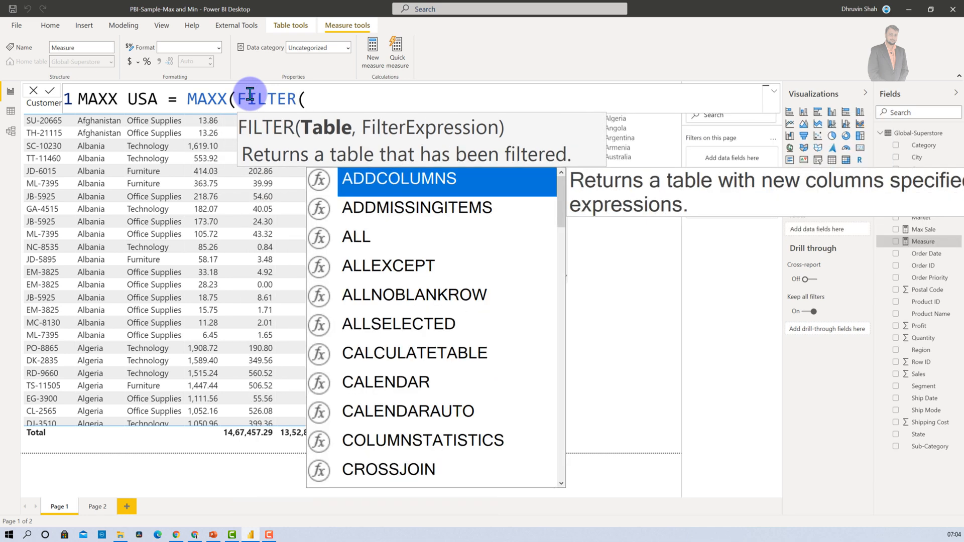
text(G)
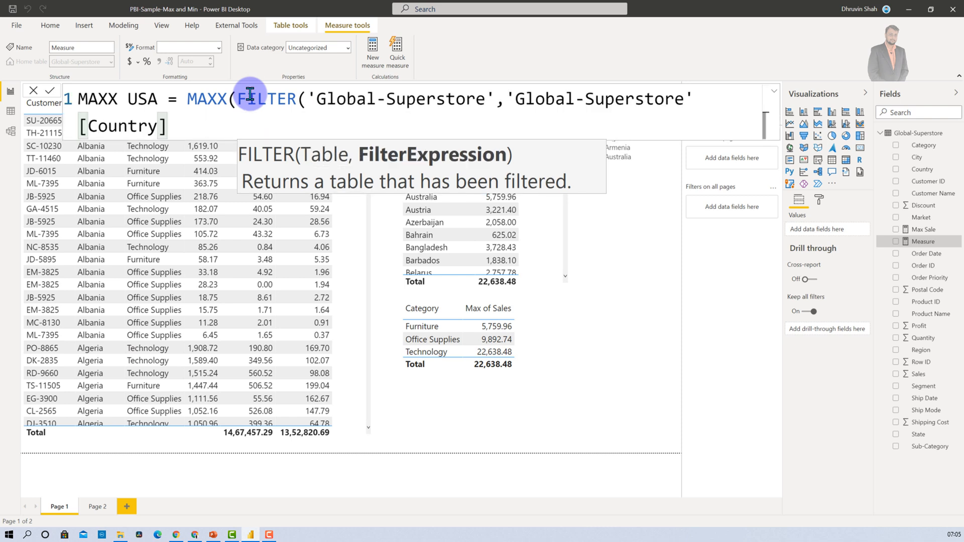
text(= "")
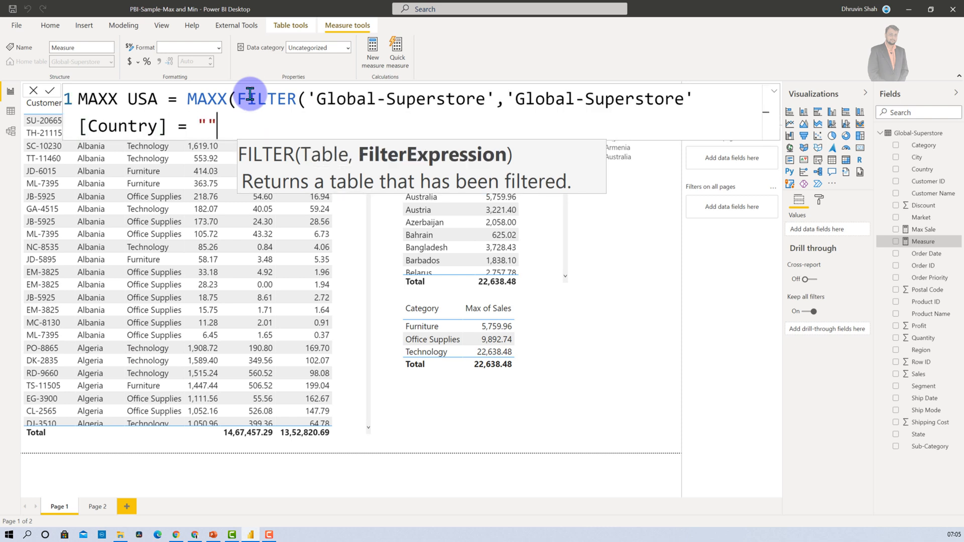
text(United States"),)
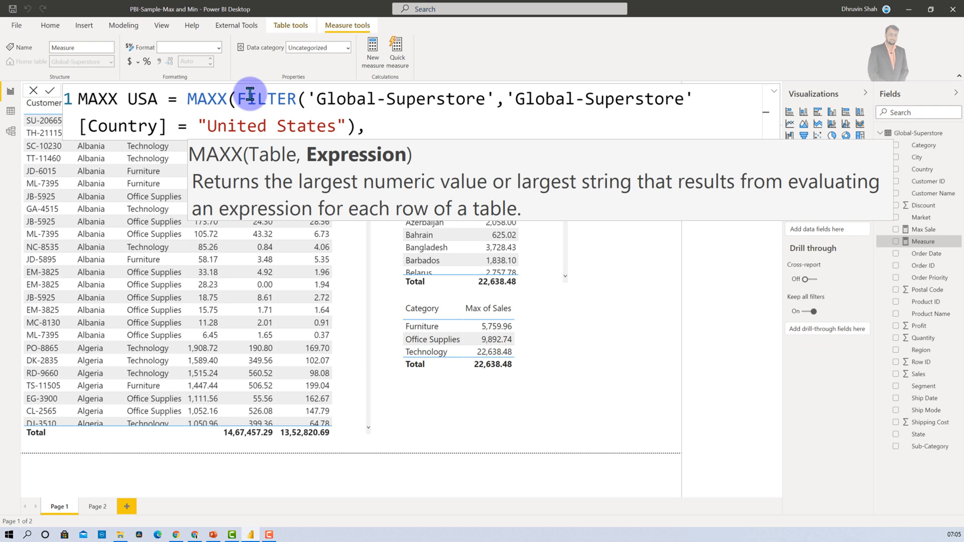
text(sale)
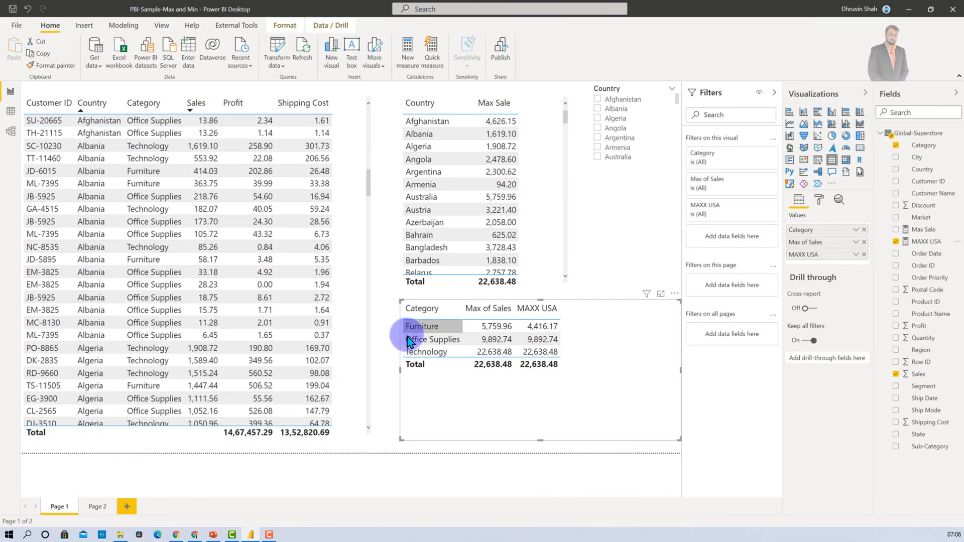
mouse_move(528, 405)
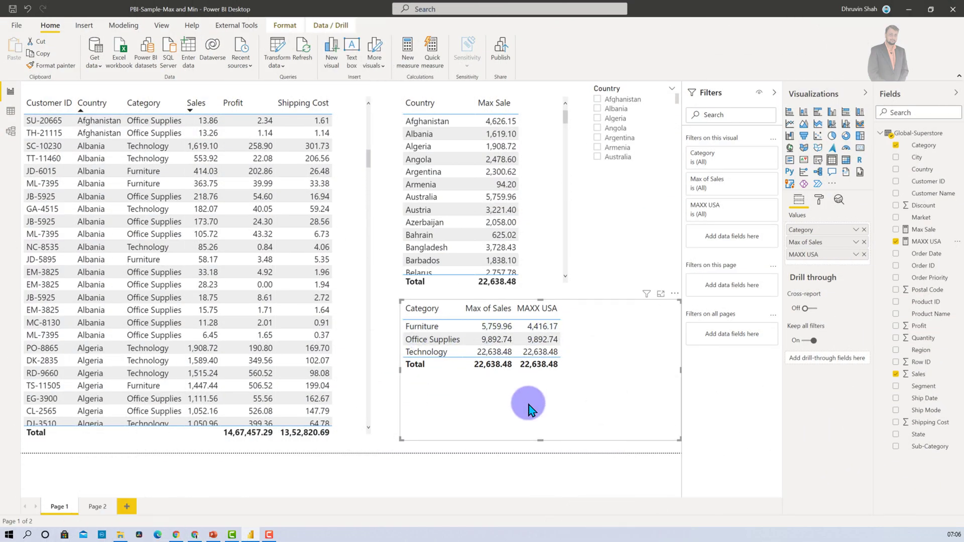
mouse_move(457, 369)
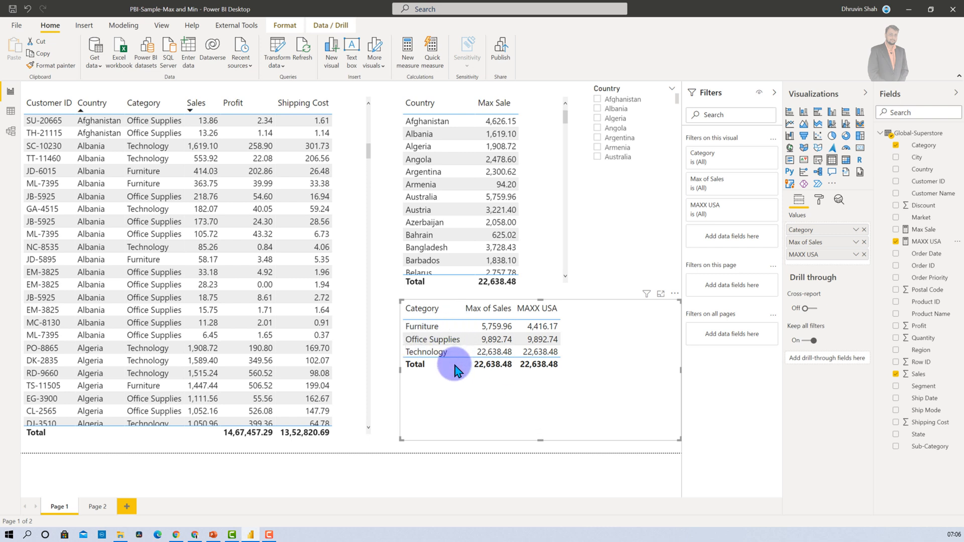
mouse_move(532, 331)
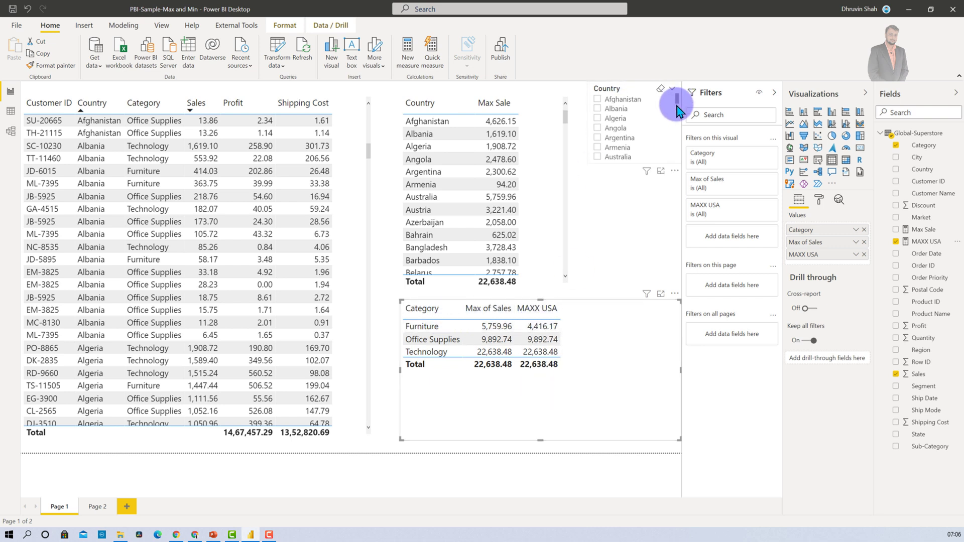
Pick out the top United States Furniture sale, 4,416.17, and scroll through the customer rows to verify.
scroll(down, 3)
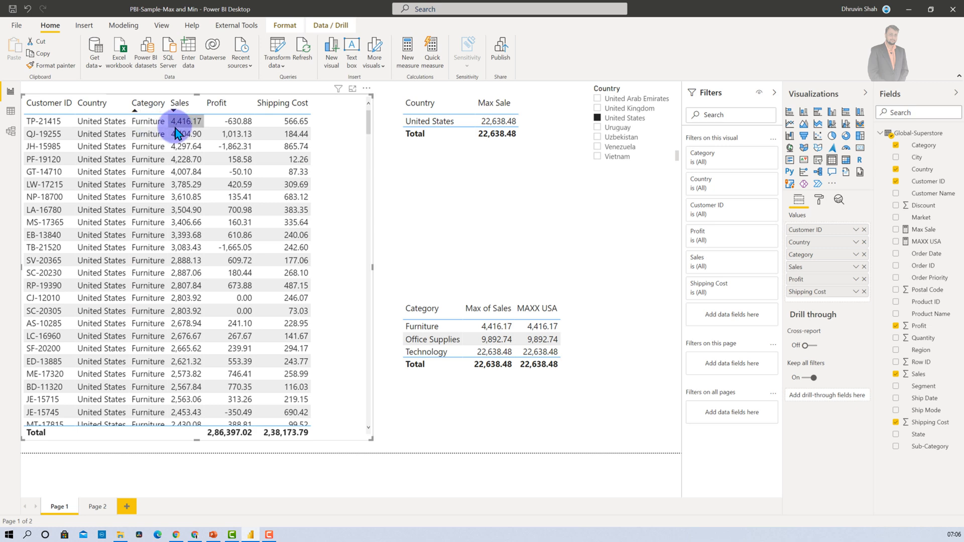
click(188, 120)
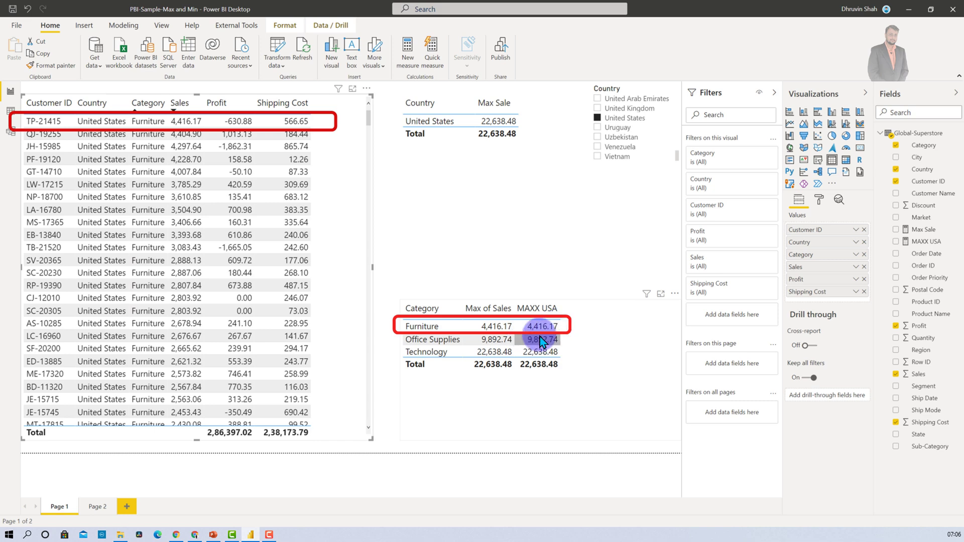
scroll(down, 3)
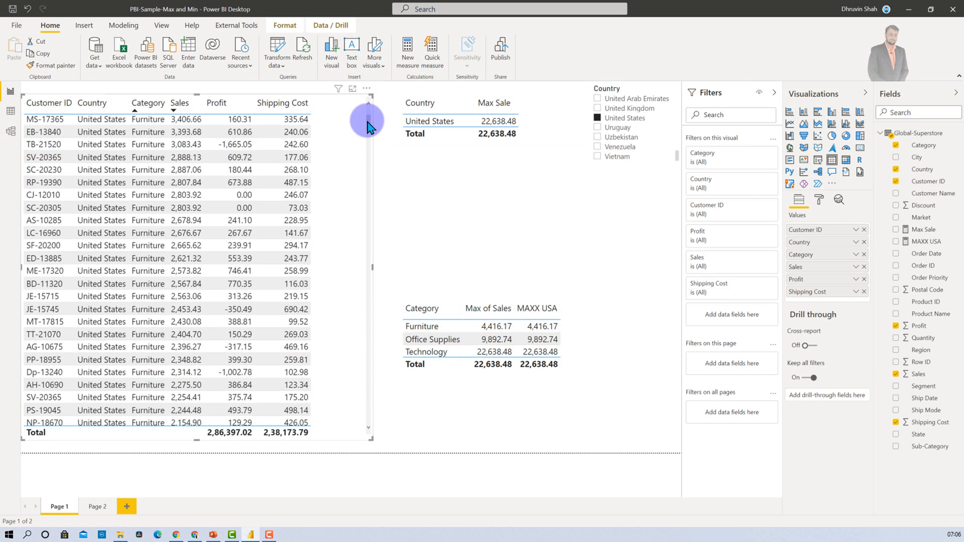
scroll(down, 3)
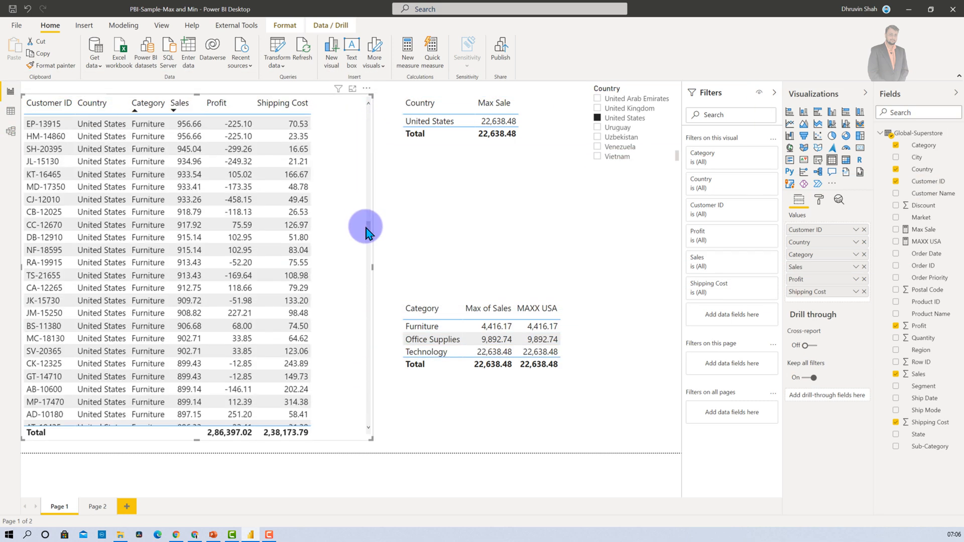
scroll(down, 3)
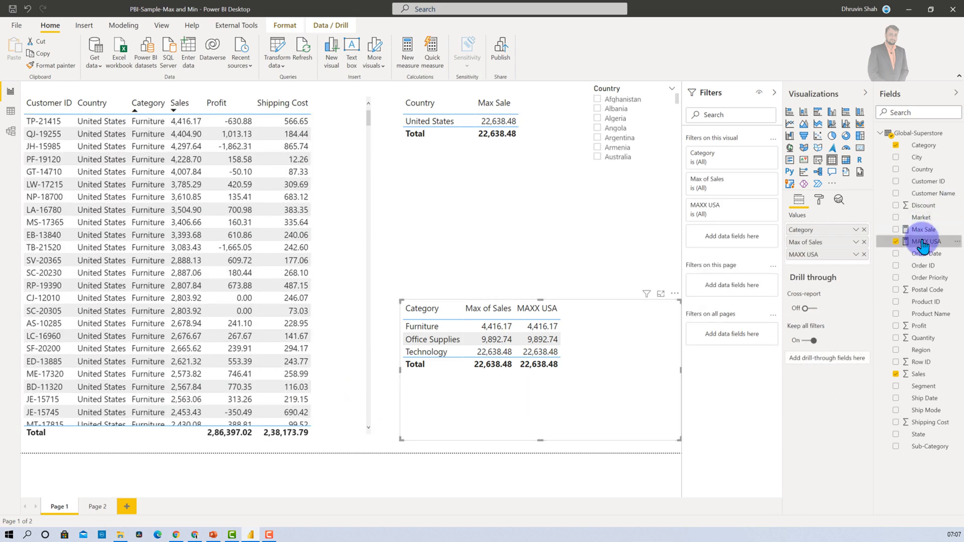
click(928, 241)
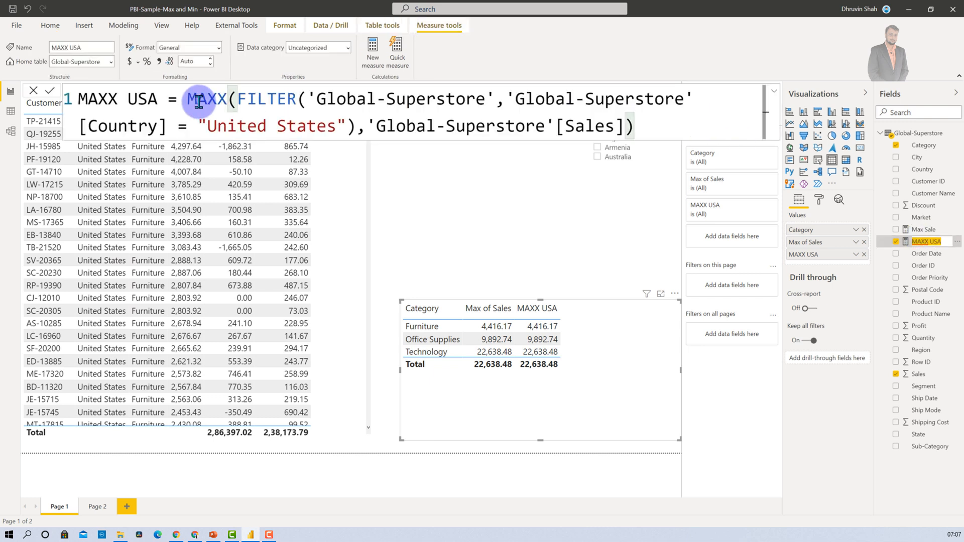
mouse_move(540, 308)
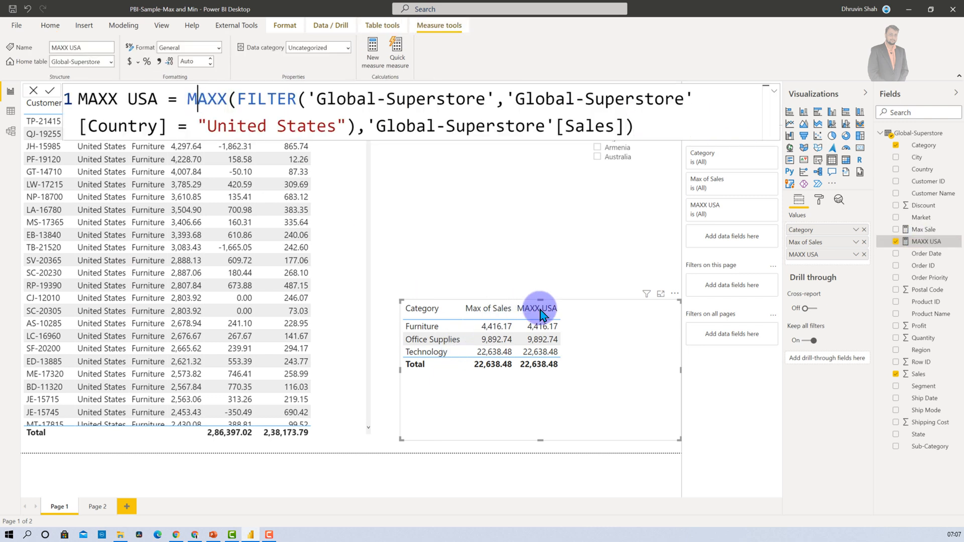
mouse_move(398, 337)
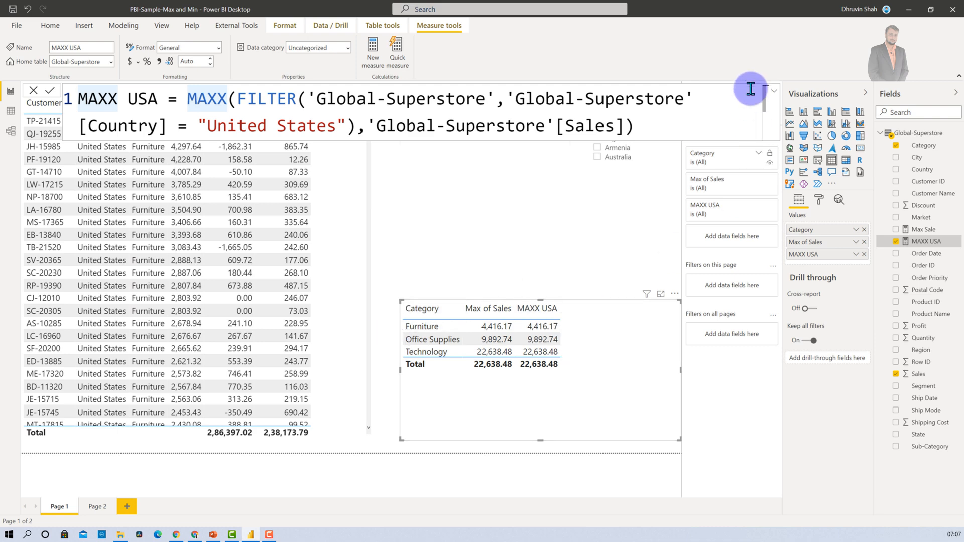
click(50, 90)
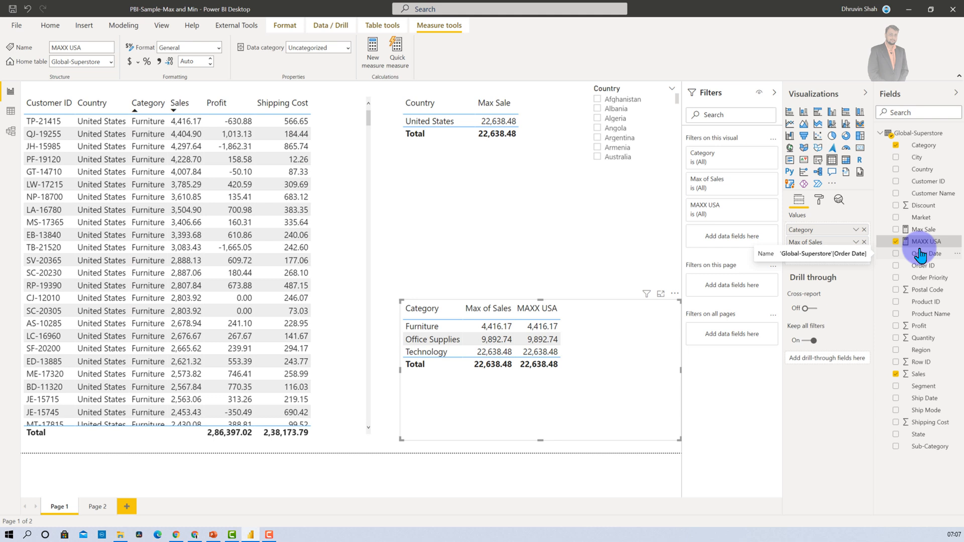
click(920, 241)
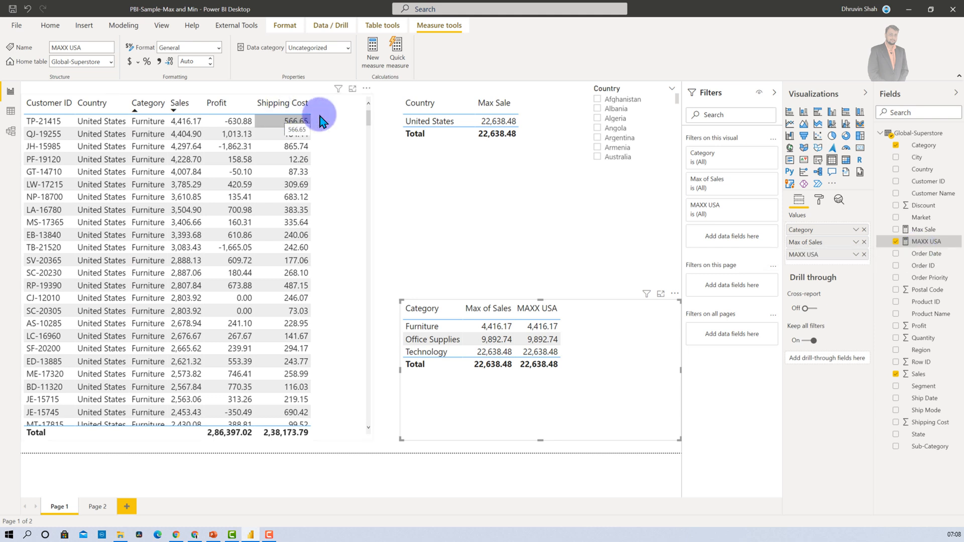
click(283, 103)
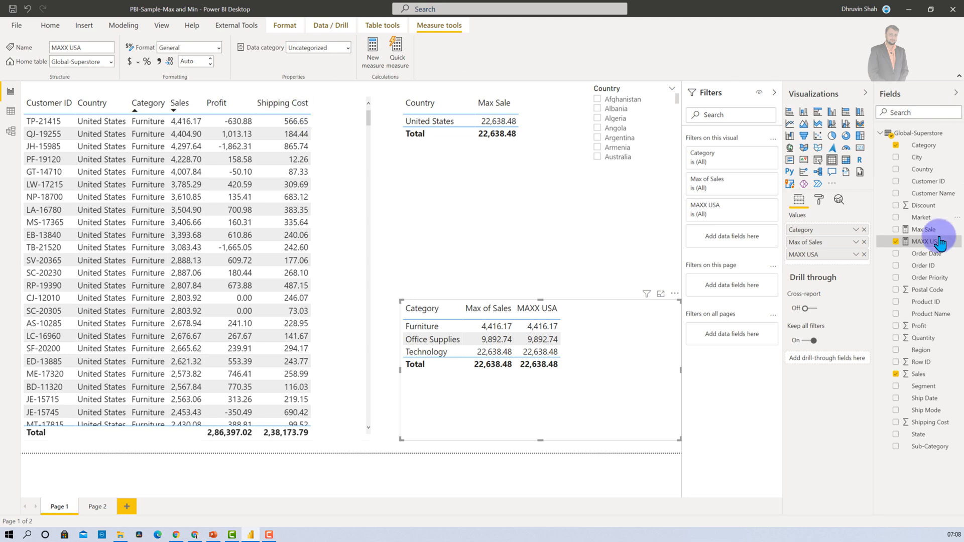
click(373, 53)
text(MAXX-Iterator =)
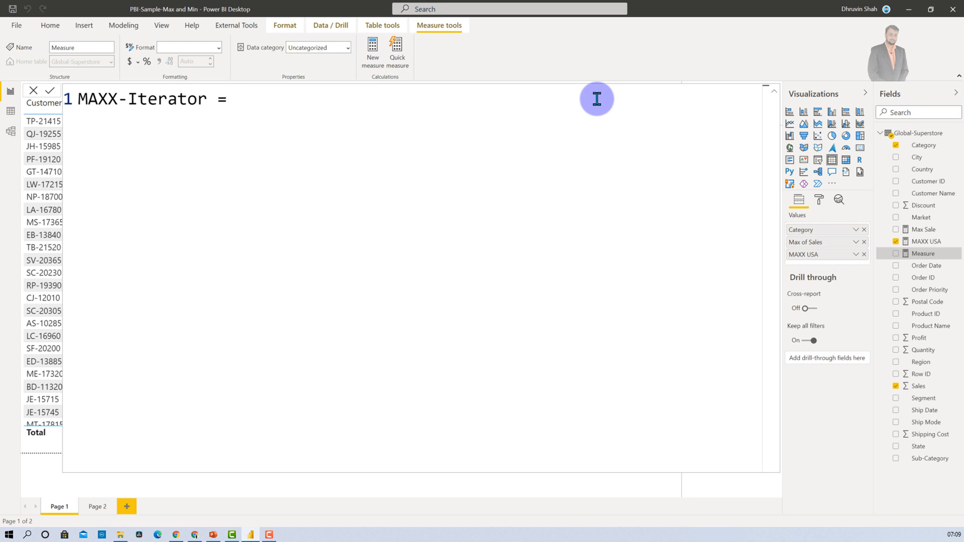
Enter MAXX-Iterator = MAXX('Global-Superstore',[Profit]+[Shipping Cost]).
text(Maxx)
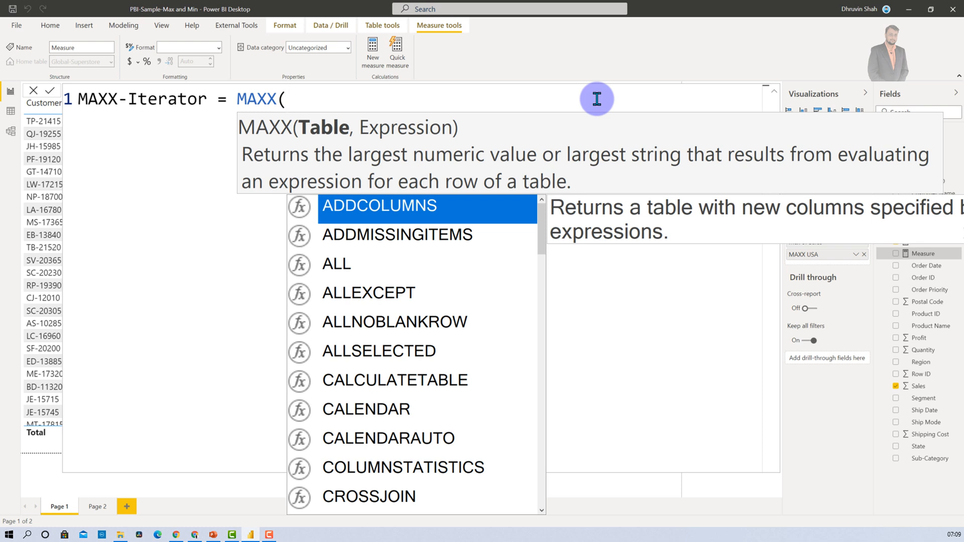
text(glo)
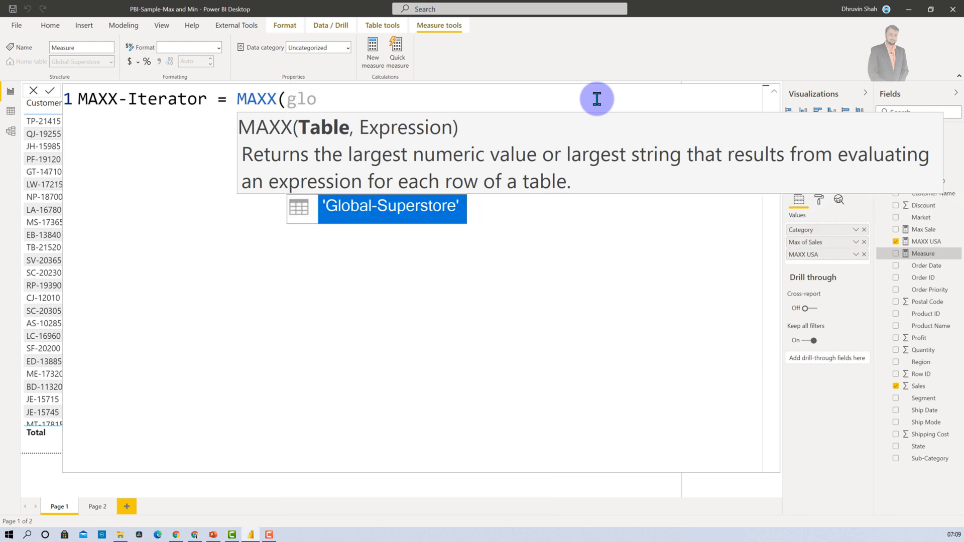
click(391, 208)
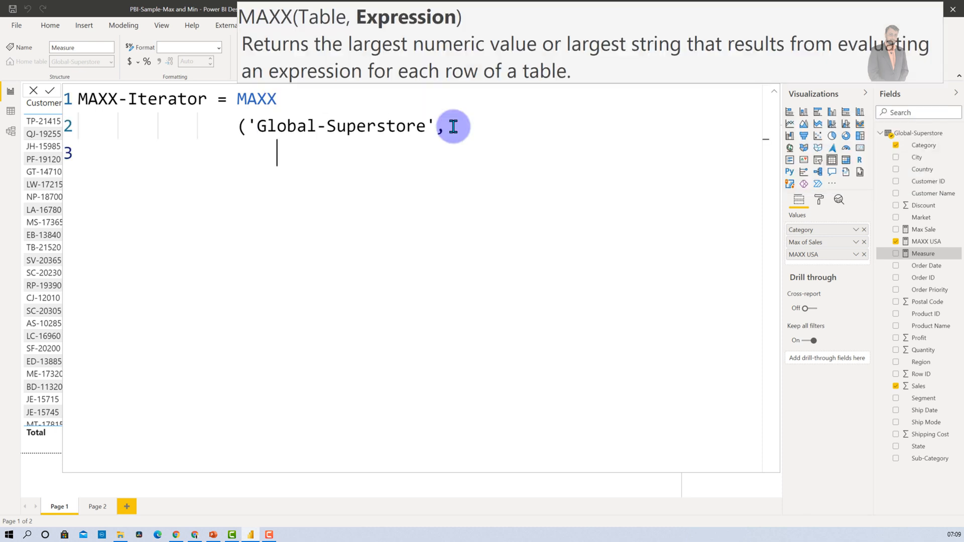
text(pro)
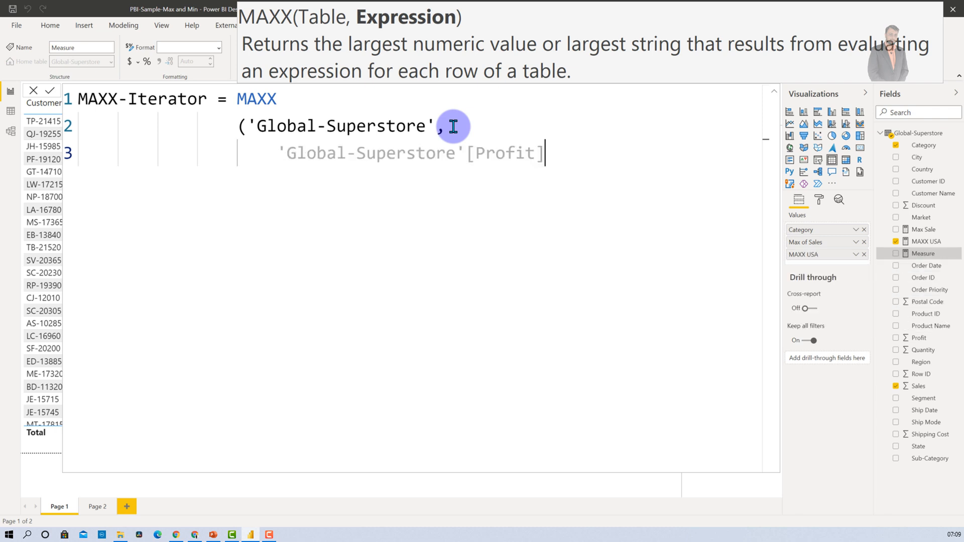
text(+s)
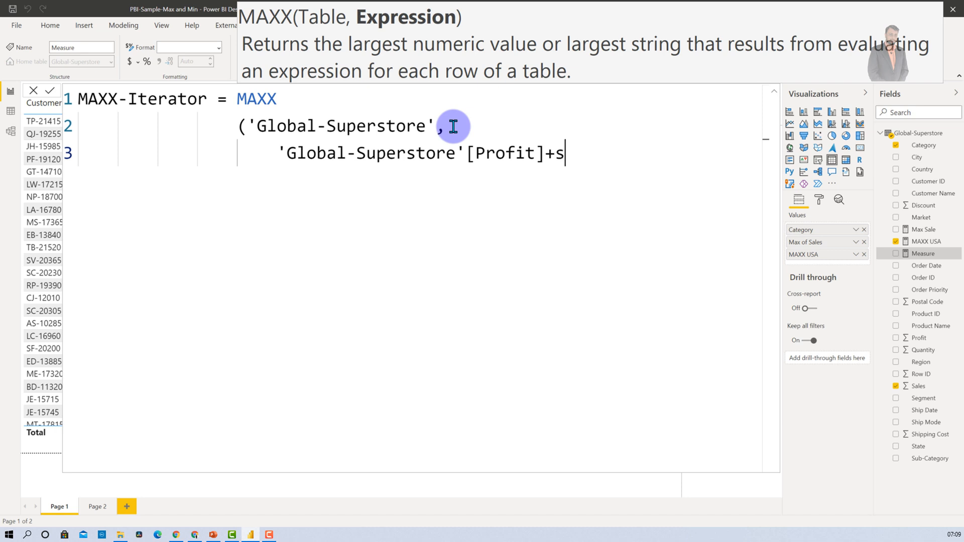
text('Global-Superstore'[Shipping Cost]))
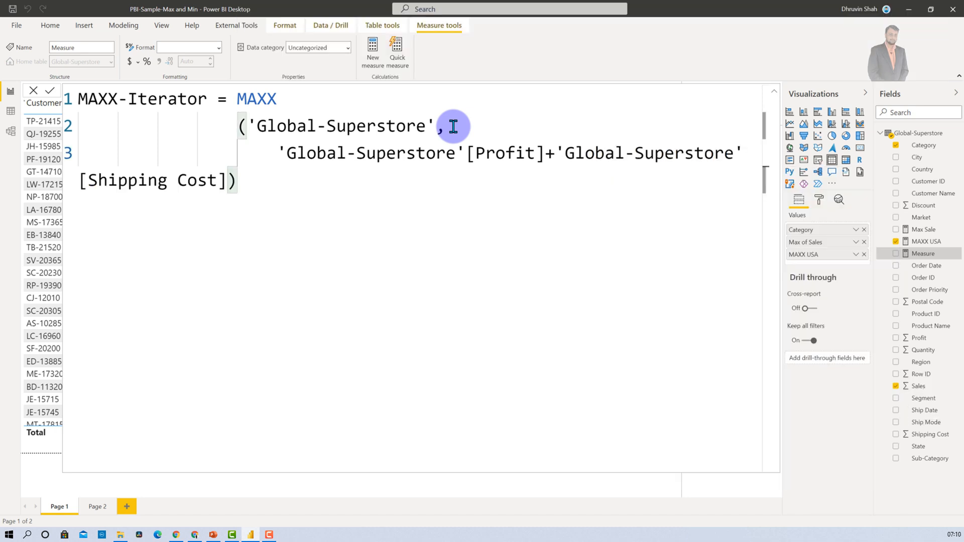
mouse_move(250, 126)
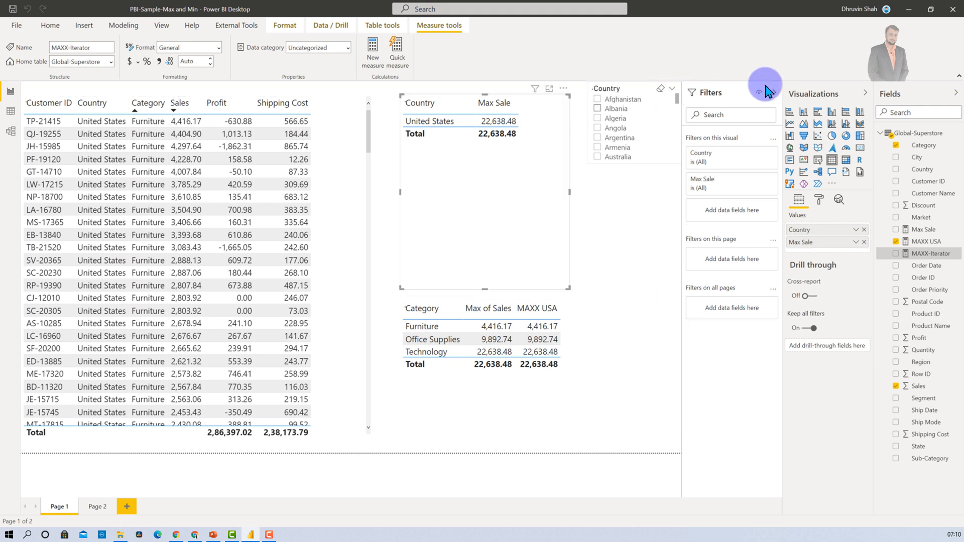
Clear the country selection and add MAXX-Iterator to the country table beside Max Sale.
click(50, 26)
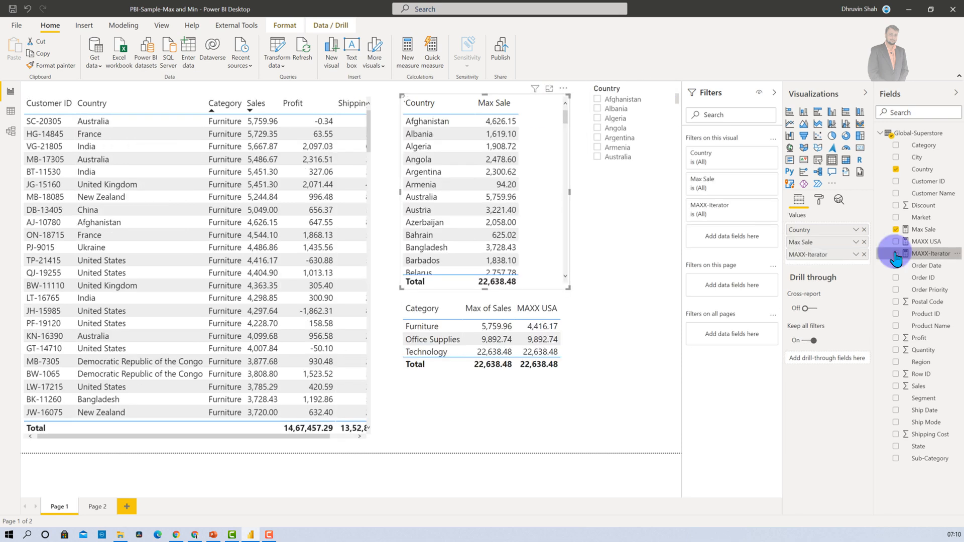
click(895, 253)
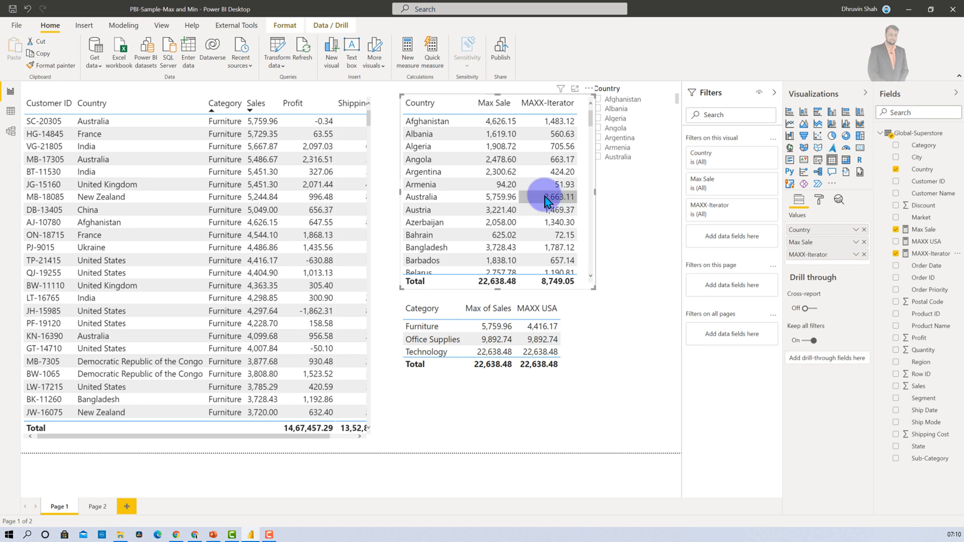
mouse_move(209, 243)
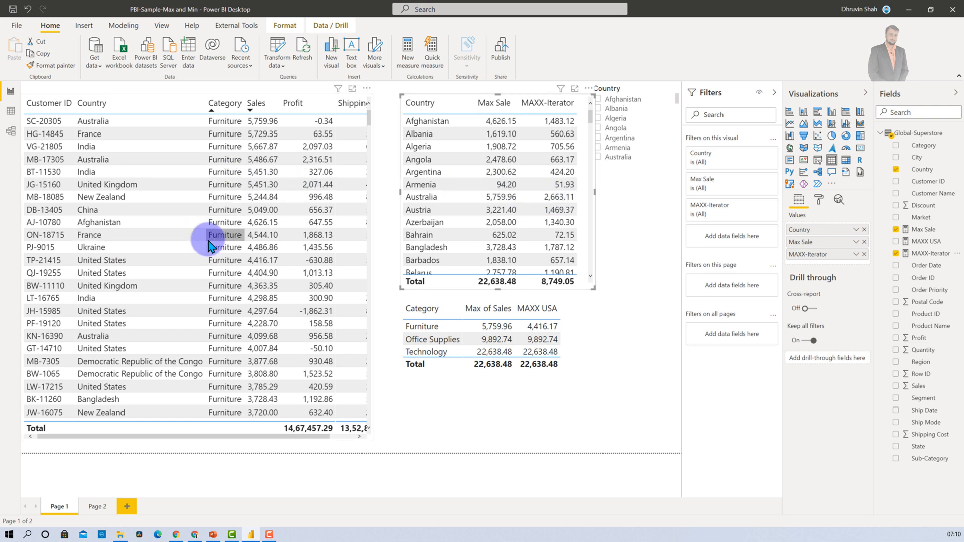
mouse_move(265, 222)
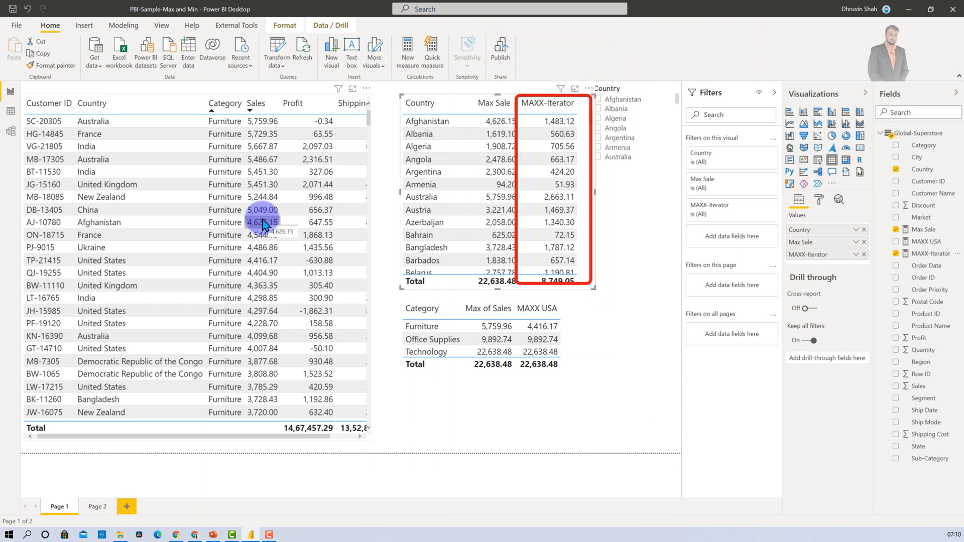
mouse_move(278, 277)
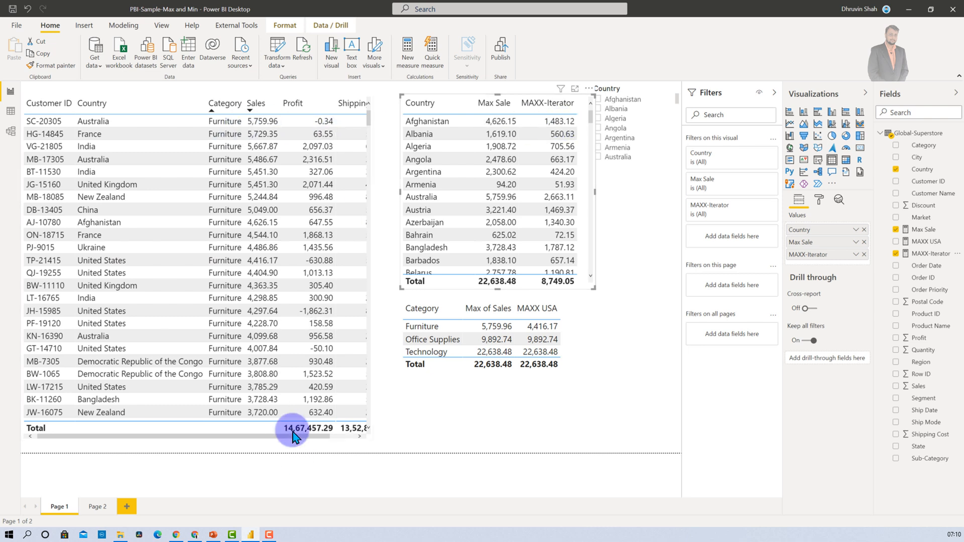
scroll(right, 3)
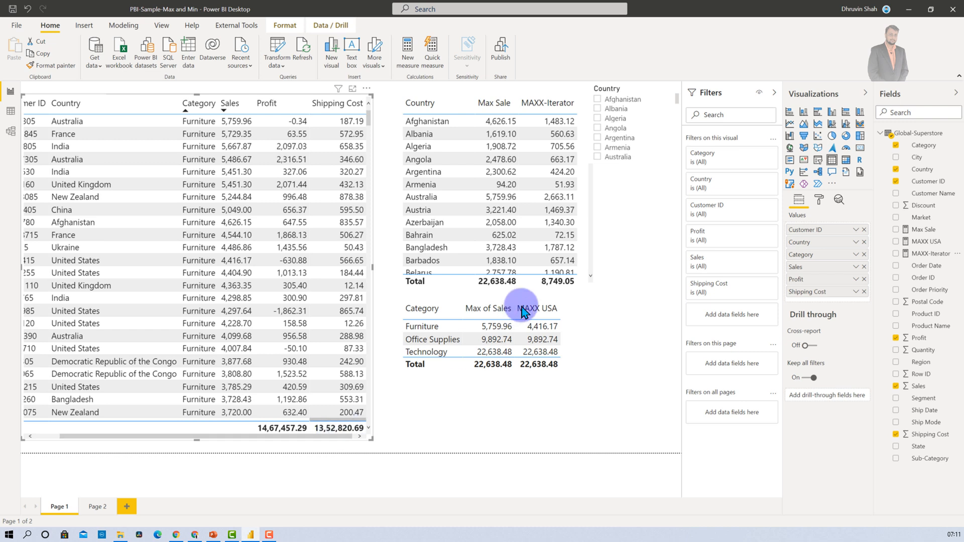
mouse_move(590, 267)
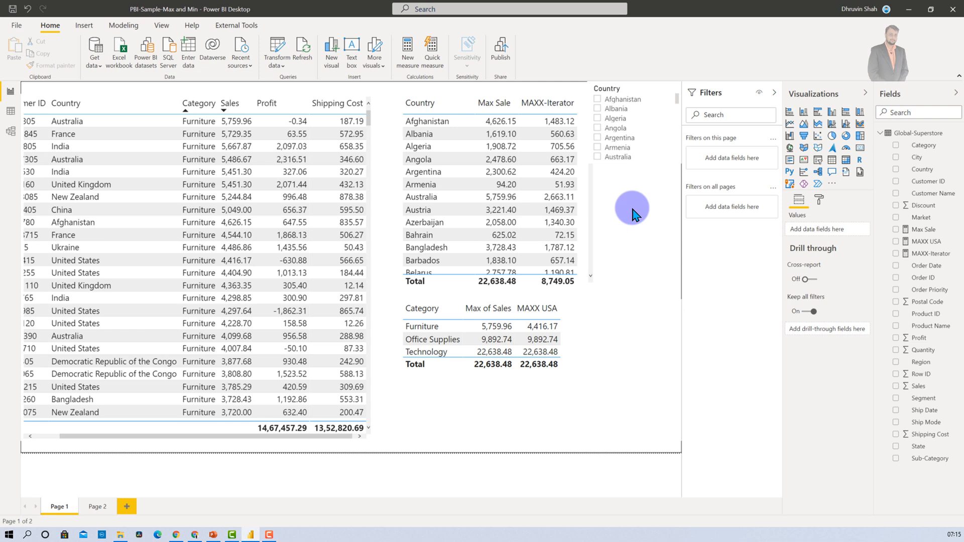
Select the Category table, review the Max SK formula, and start a new measure.
click(896, 229)
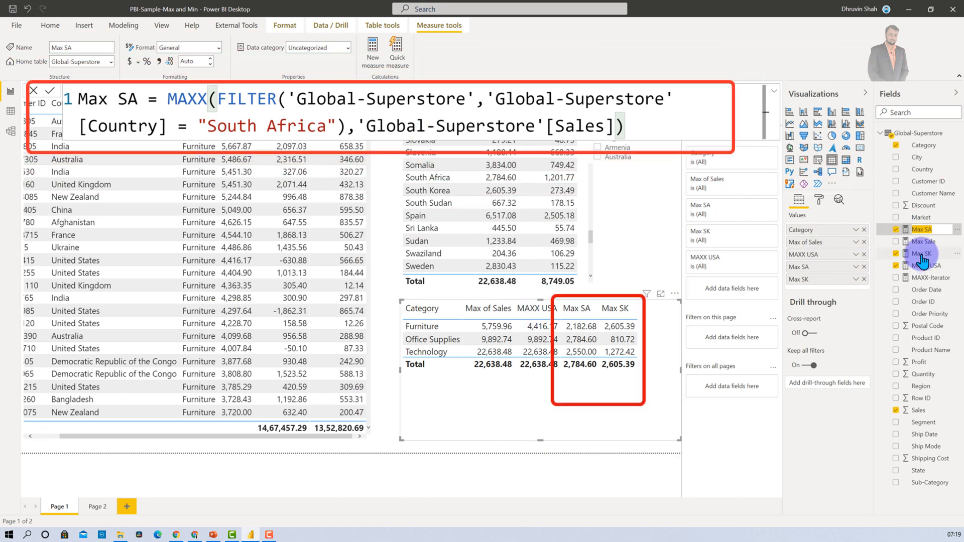
click(921, 253)
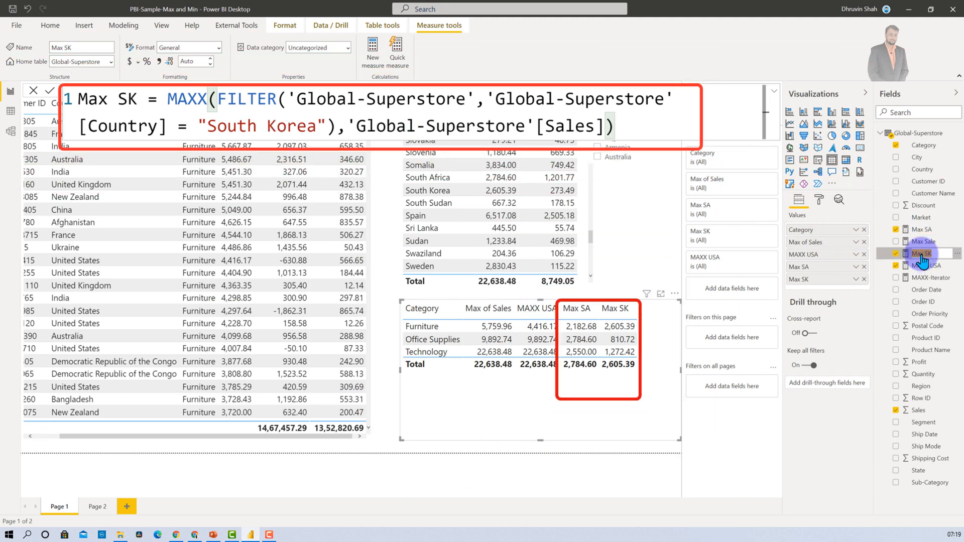
mouse_move(921, 252)
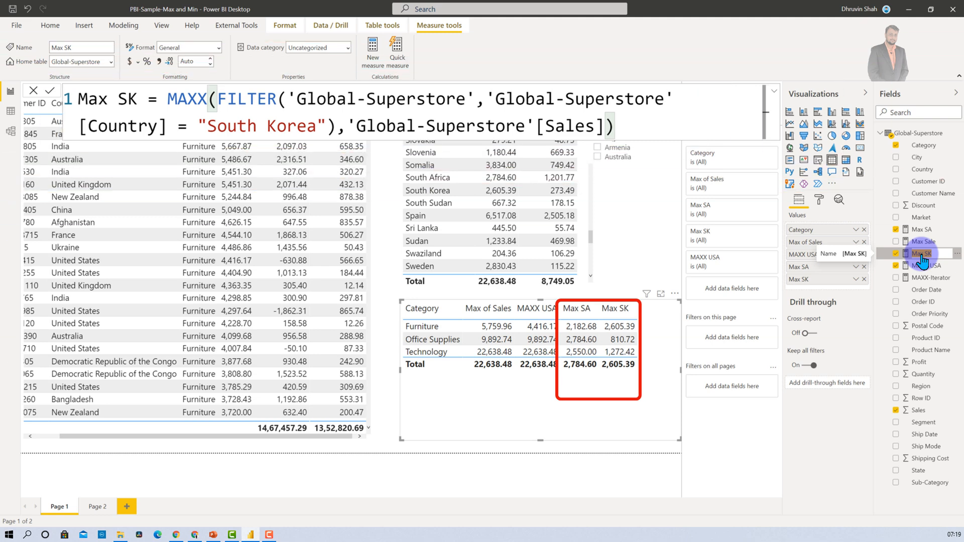
mouse_move(644, 381)
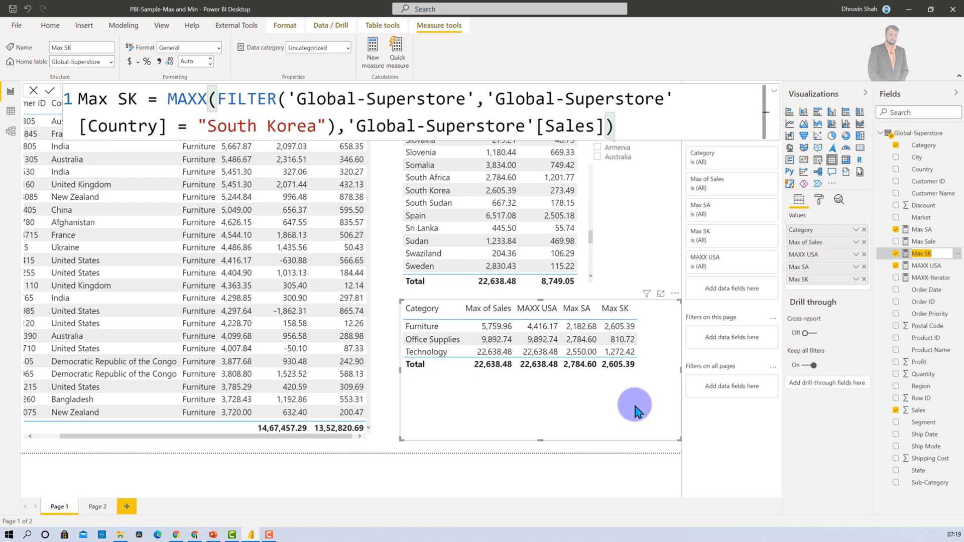
click(372, 50)
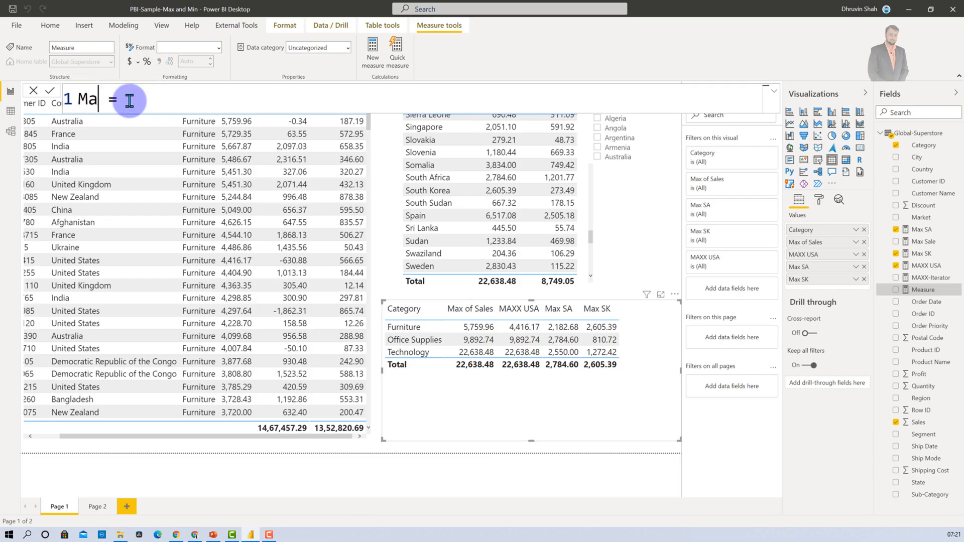
Enter MaxCom = MAX([Max SA],[Max SK]) with Max SA and Max SK as arguments.
text(xCon)
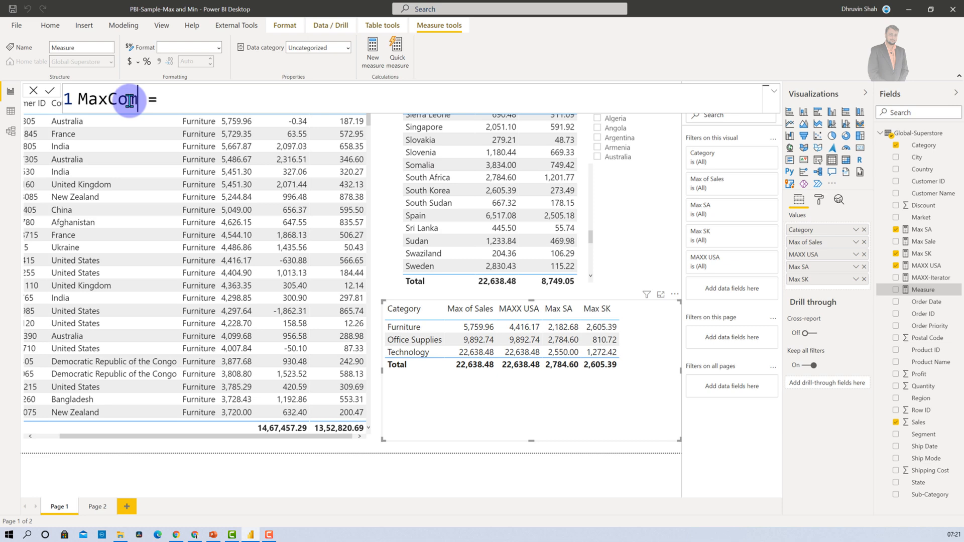
click(167, 99)
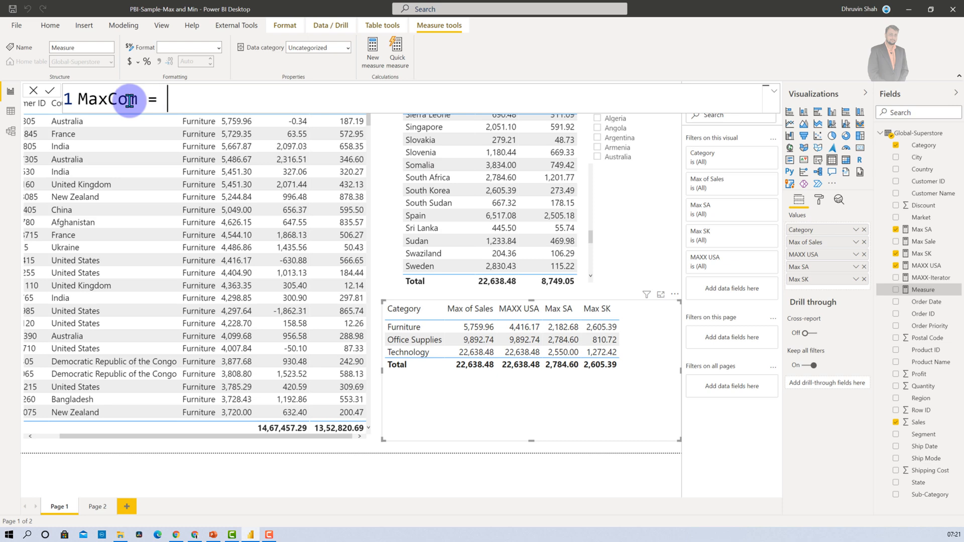
text(Ma)
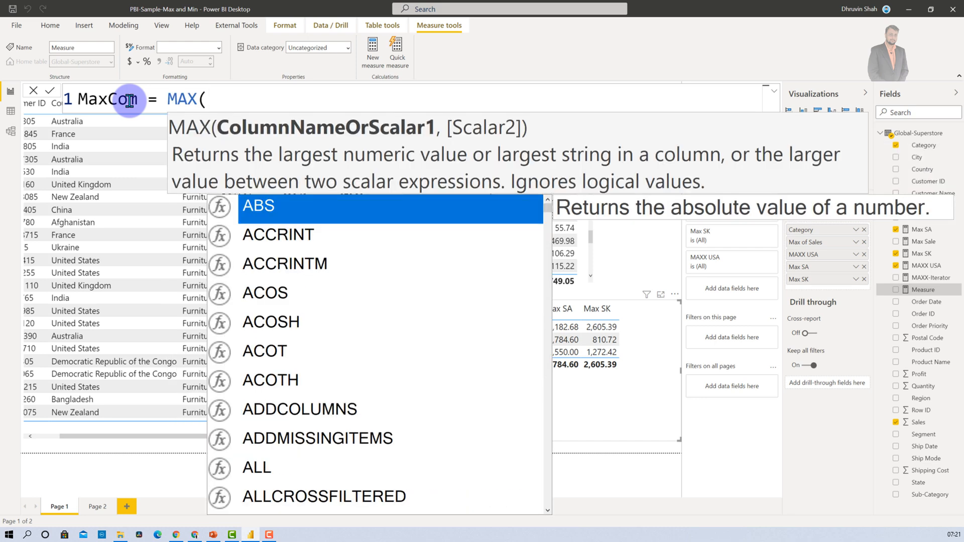
text(ma)
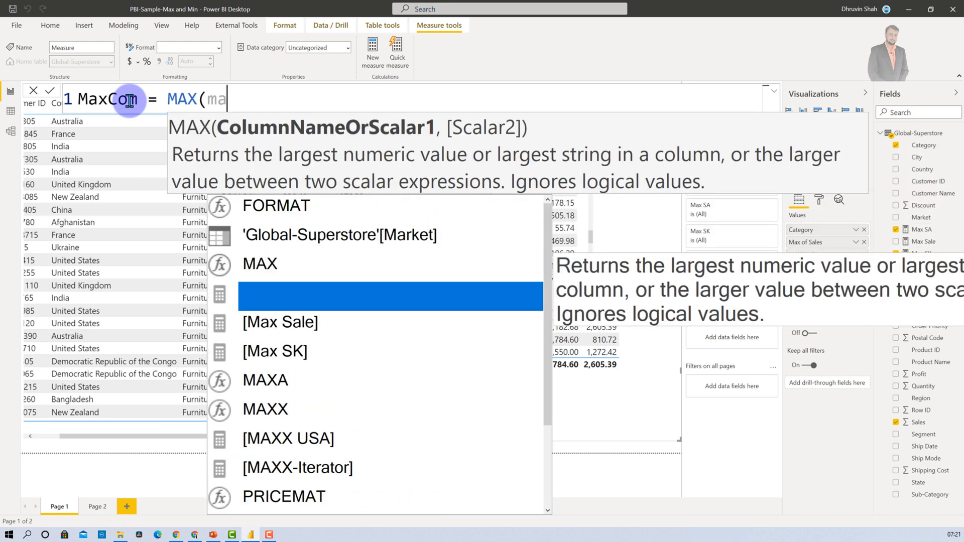
click(280, 321)
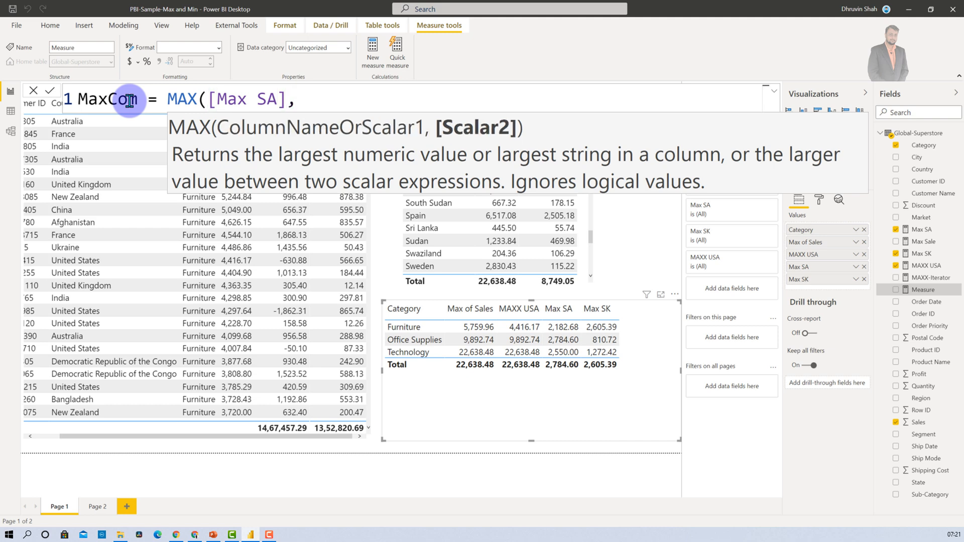
text(,ma)
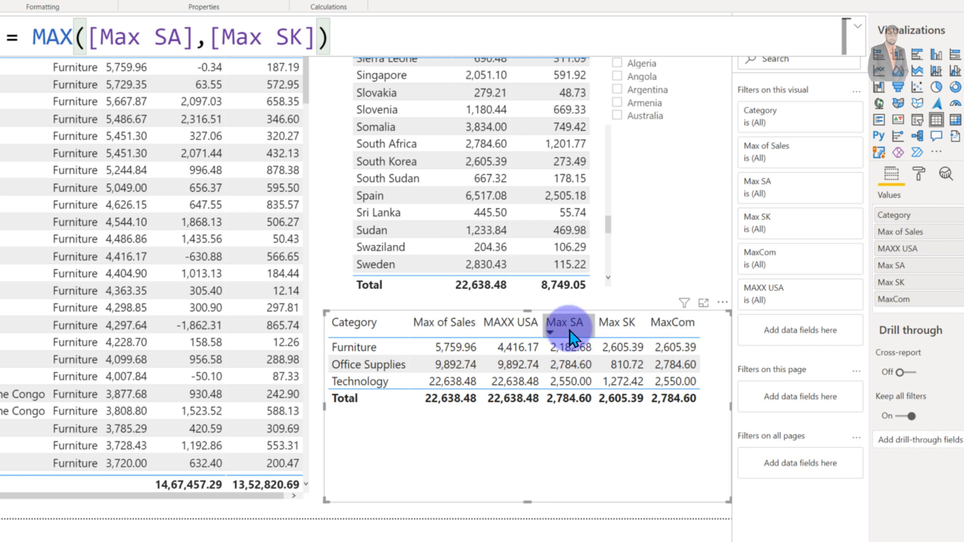
click(565, 347)
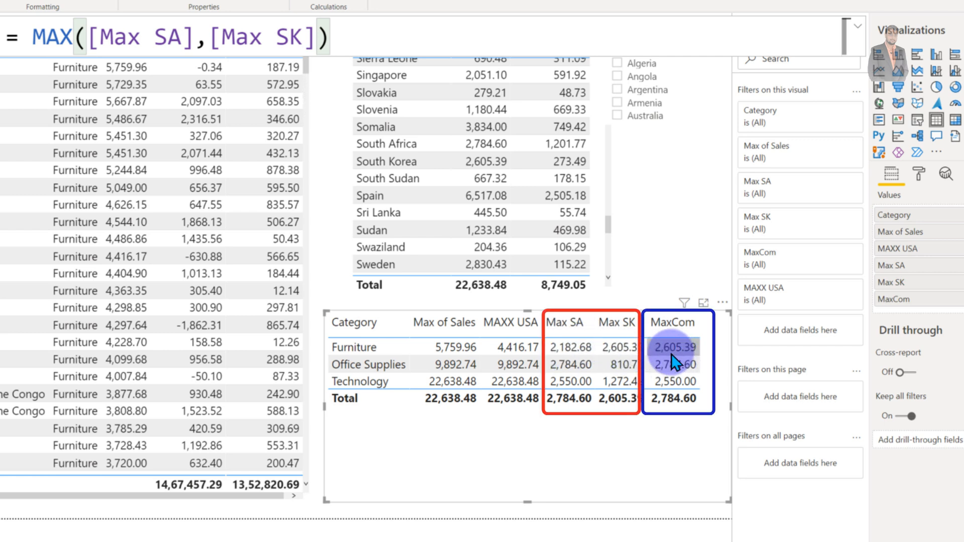
mouse_move(624, 365)
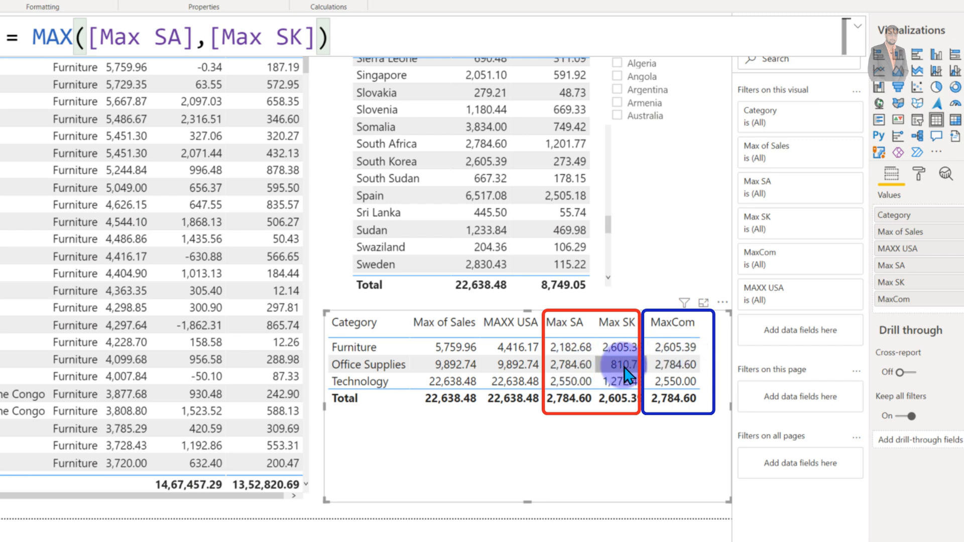
mouse_move(565, 365)
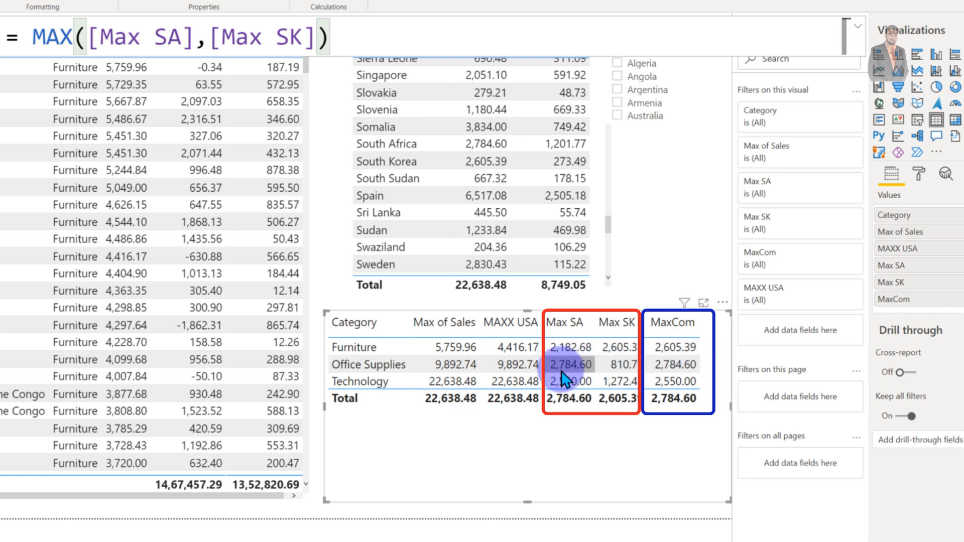
mouse_move(694, 372)
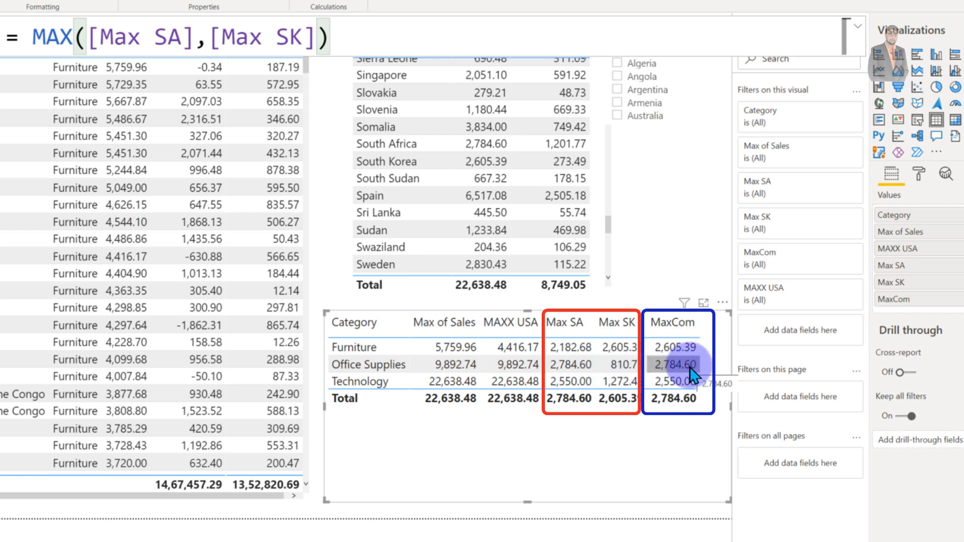
mouse_move(688, 389)
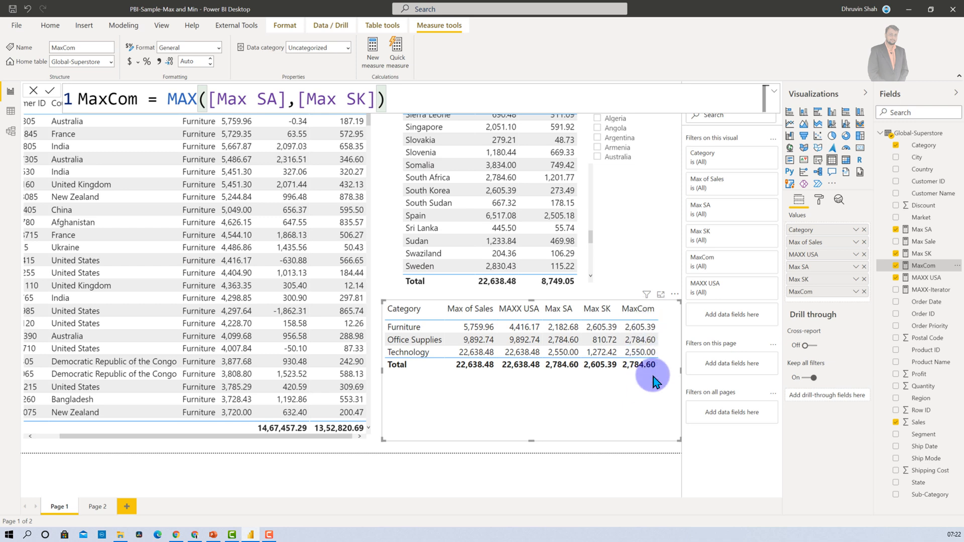
mouse_move(626, 427)
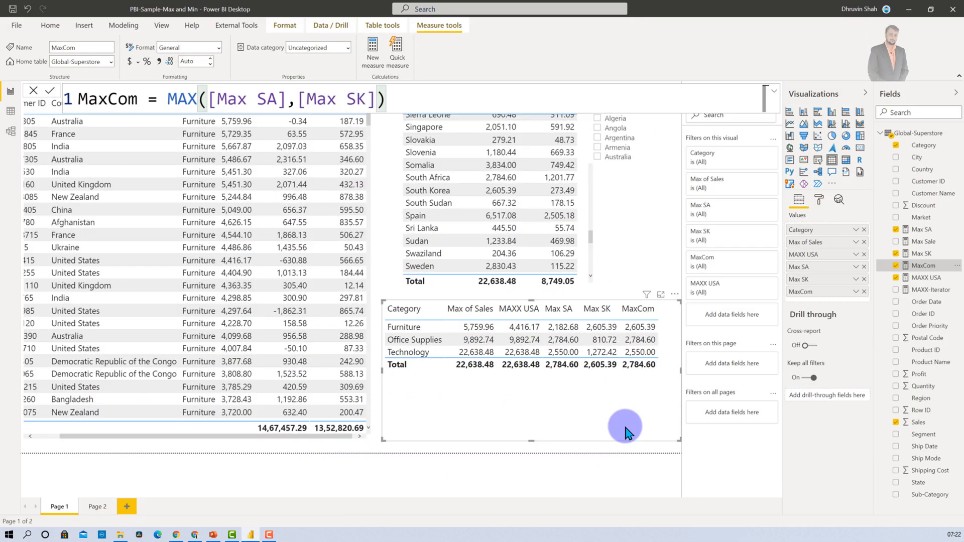
mouse_move(663, 246)
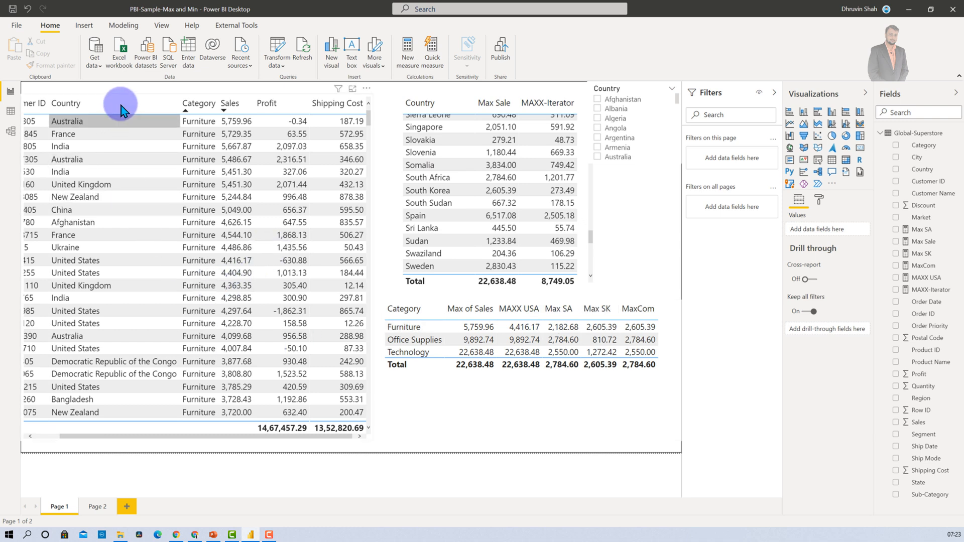
mouse_move(126, 436)
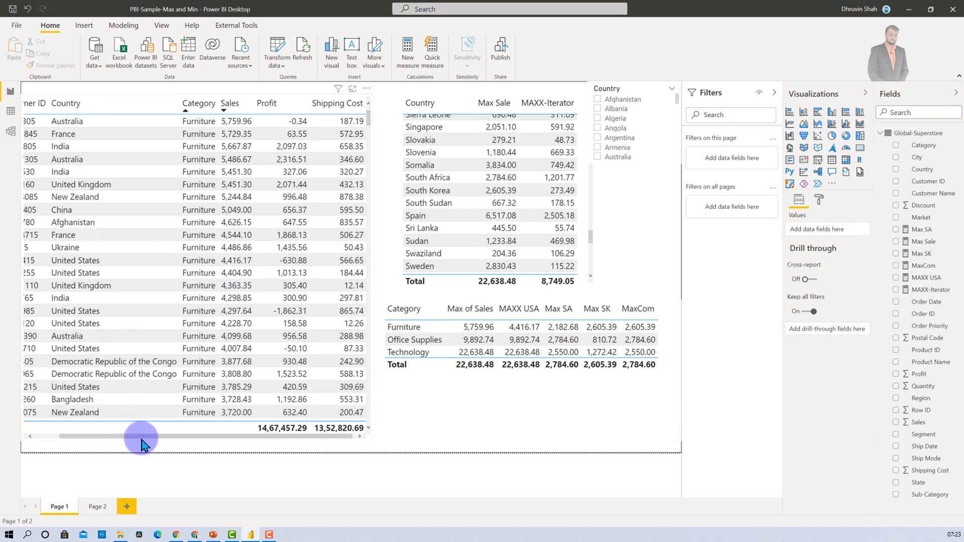
Select the detailed orders table on the finished report page.
click(341, 306)
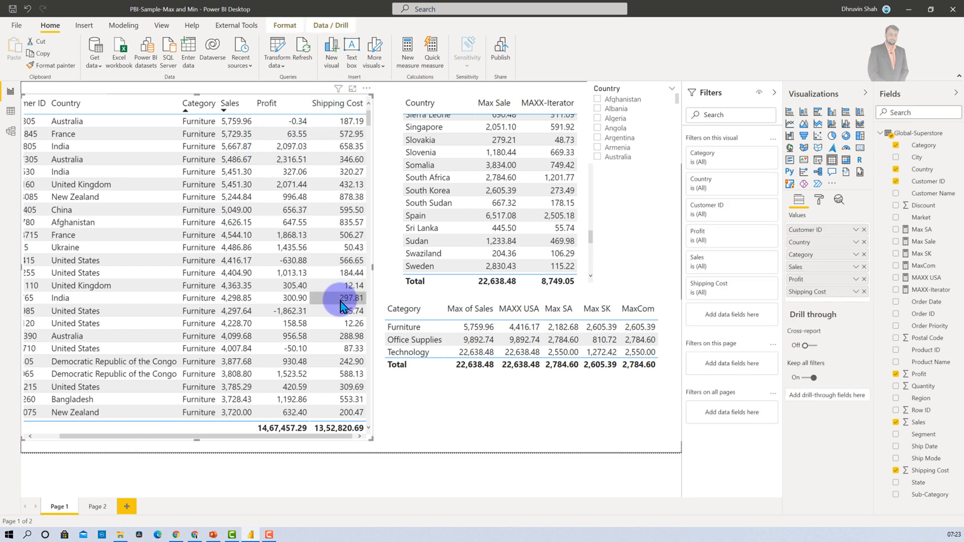
mouse_move(348, 222)
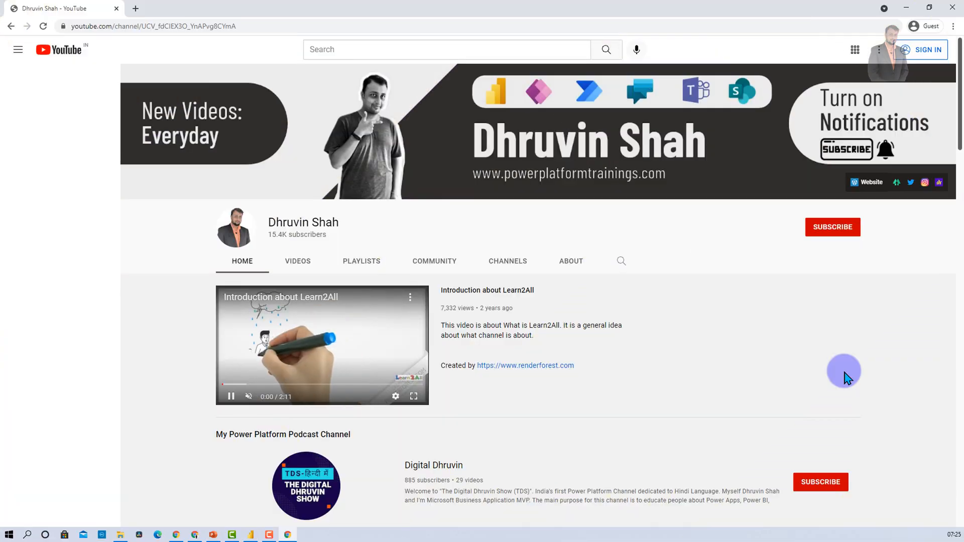
click(18, 50)
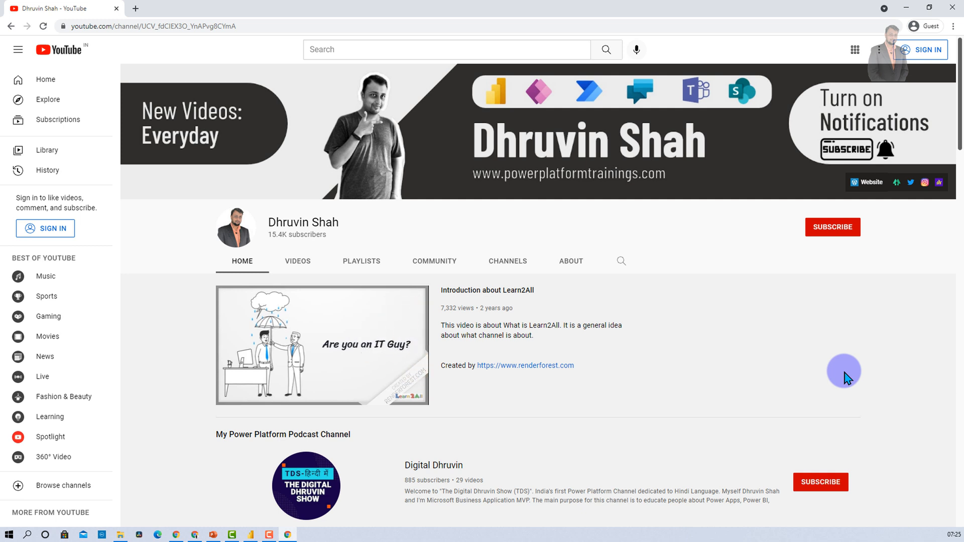
mouse_move(321, 344)
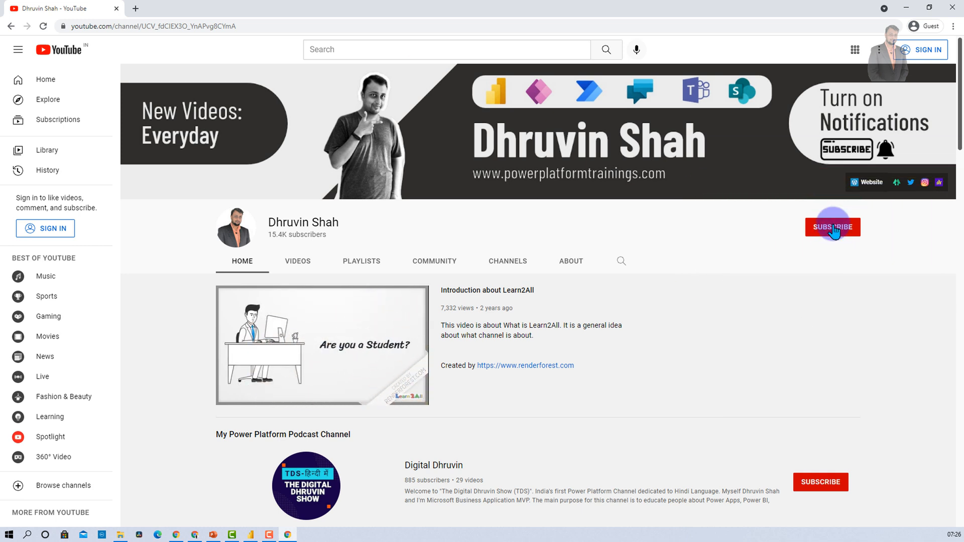
mouse_move(585, 477)
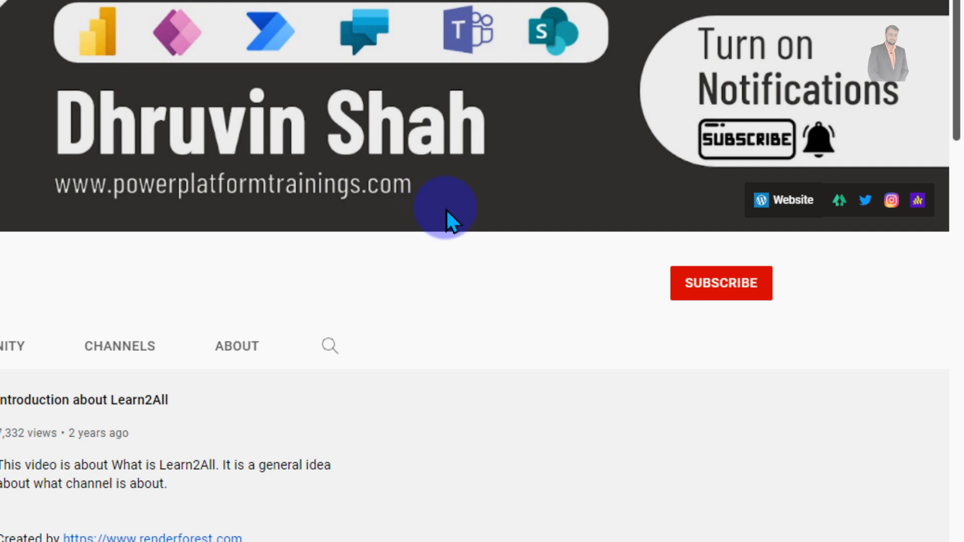
mouse_move(860, 228)
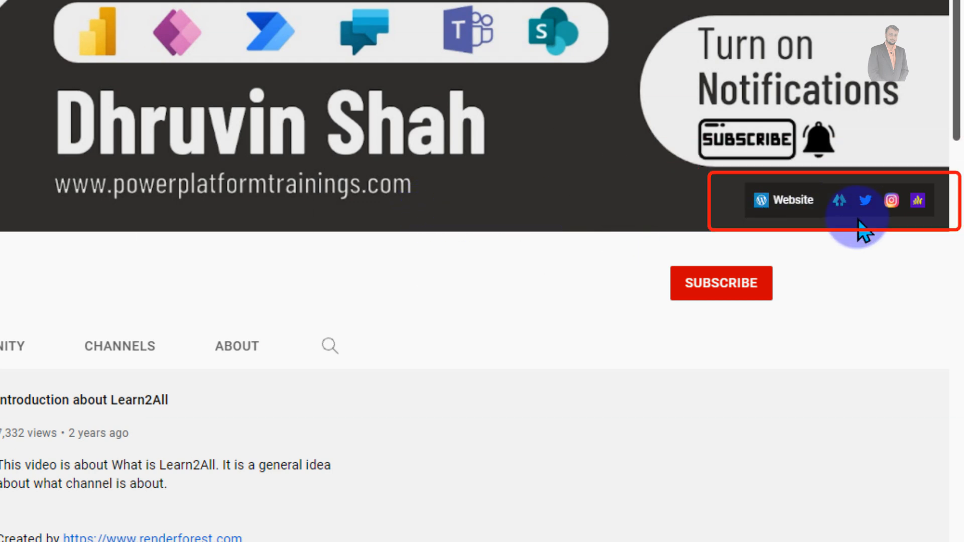
mouse_move(867, 209)
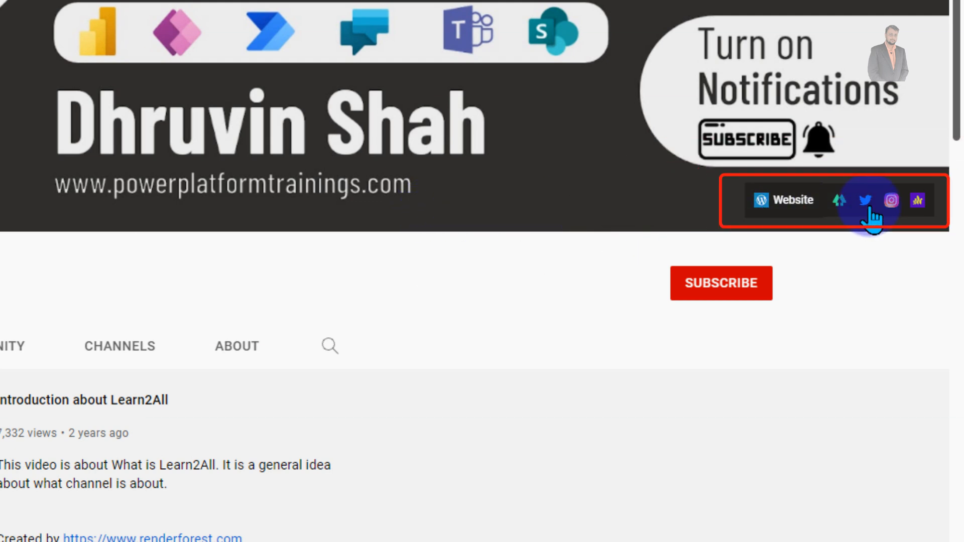
mouse_move(920, 212)
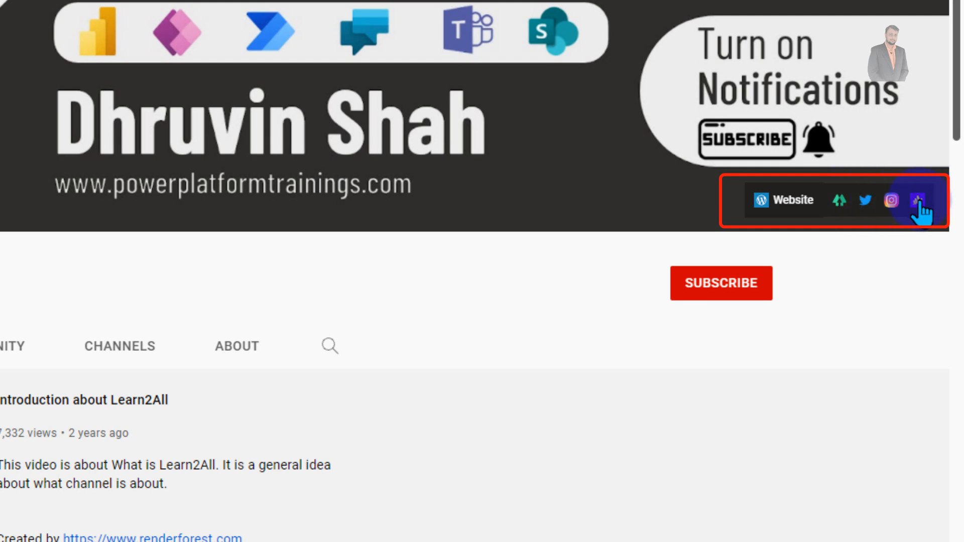
mouse_move(865, 219)
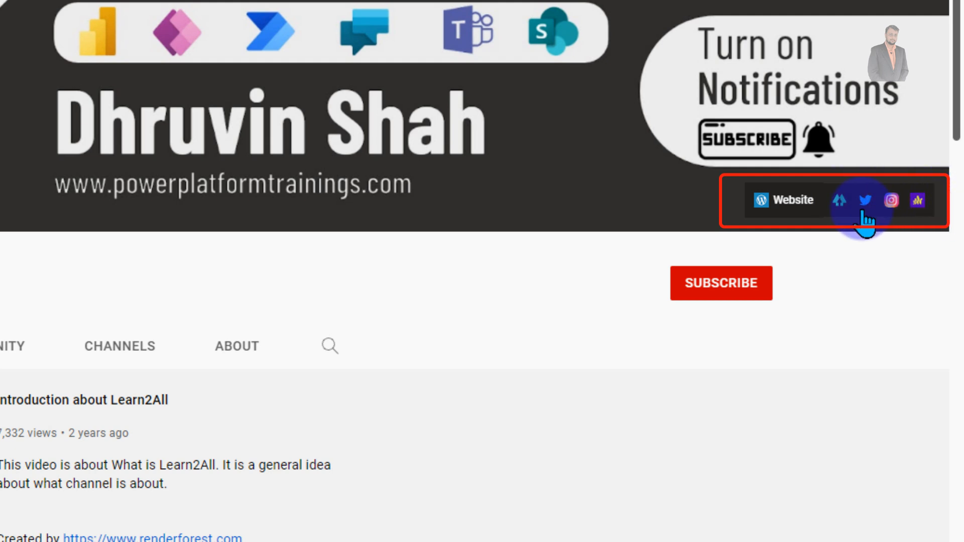
mouse_move(699, 436)
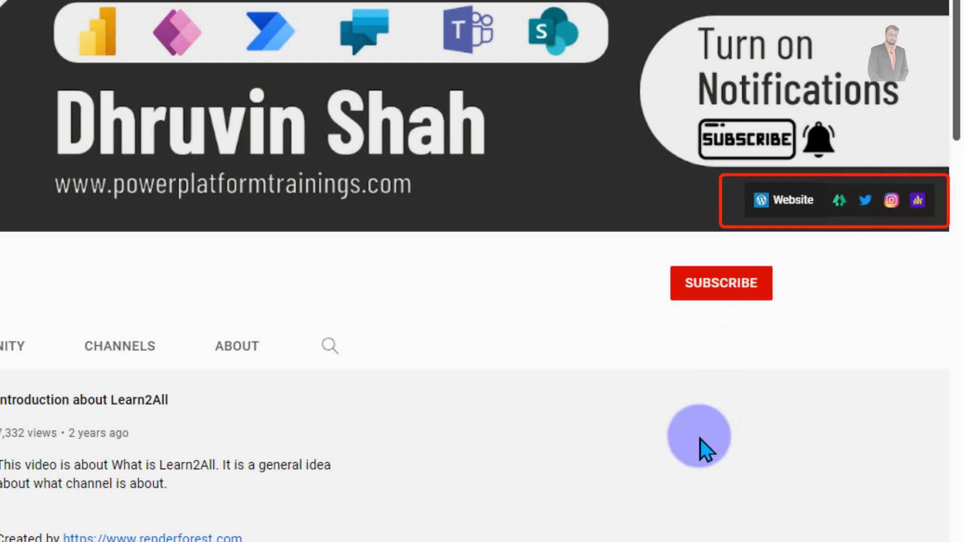